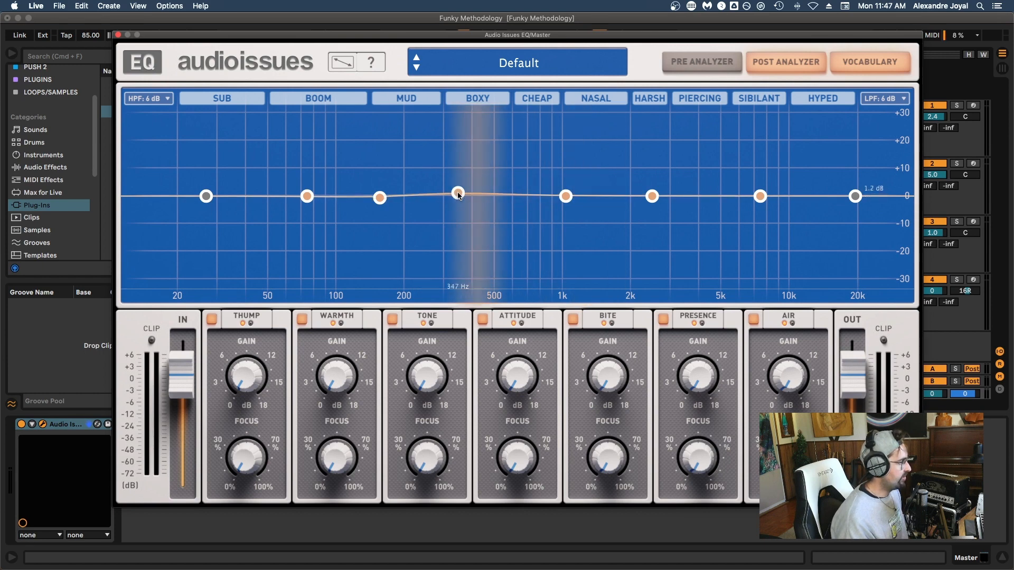
Step: Sweep the master EQ band back and forth through the low mids between roughly 265 Hz and 1.5 kHz
drag(457, 195, 497, 196)
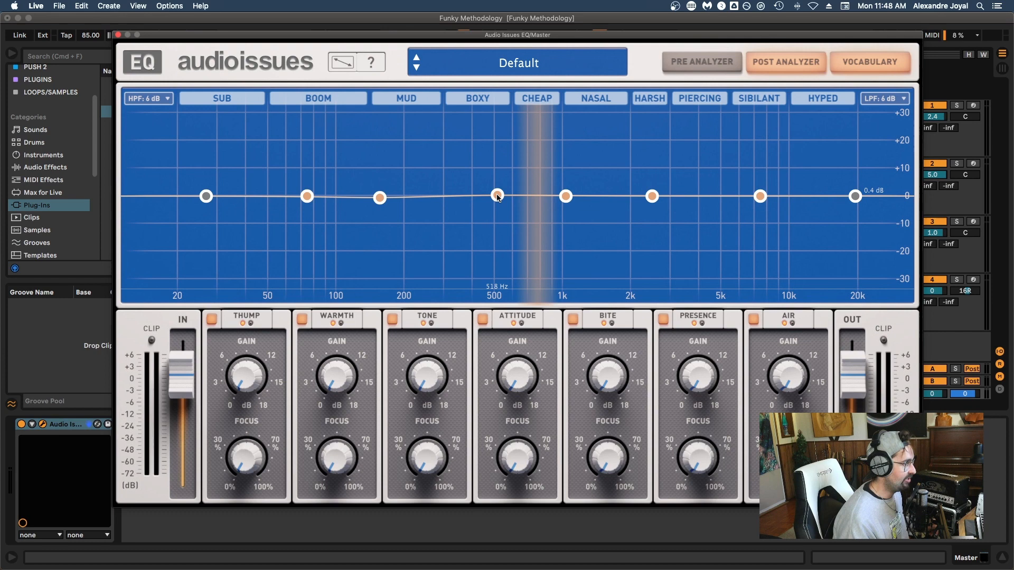
drag(496, 196, 607, 193)
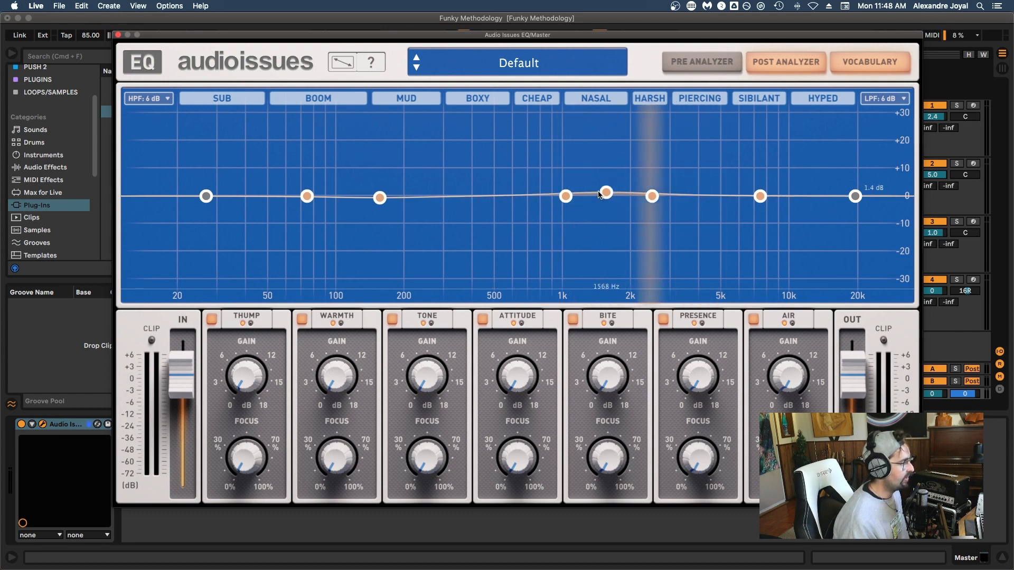
drag(606, 193, 511, 197)
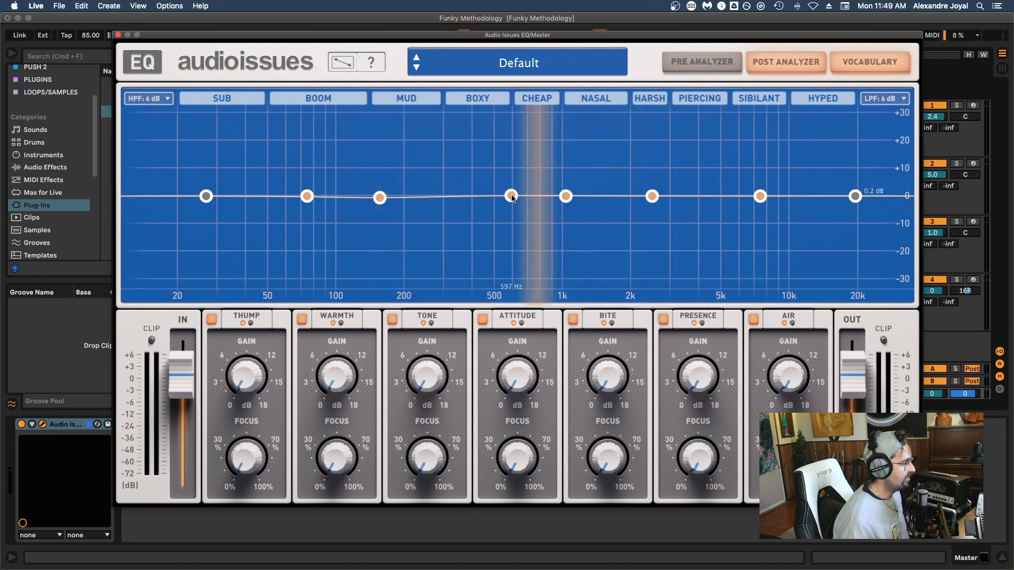
drag(512, 197, 431, 194)
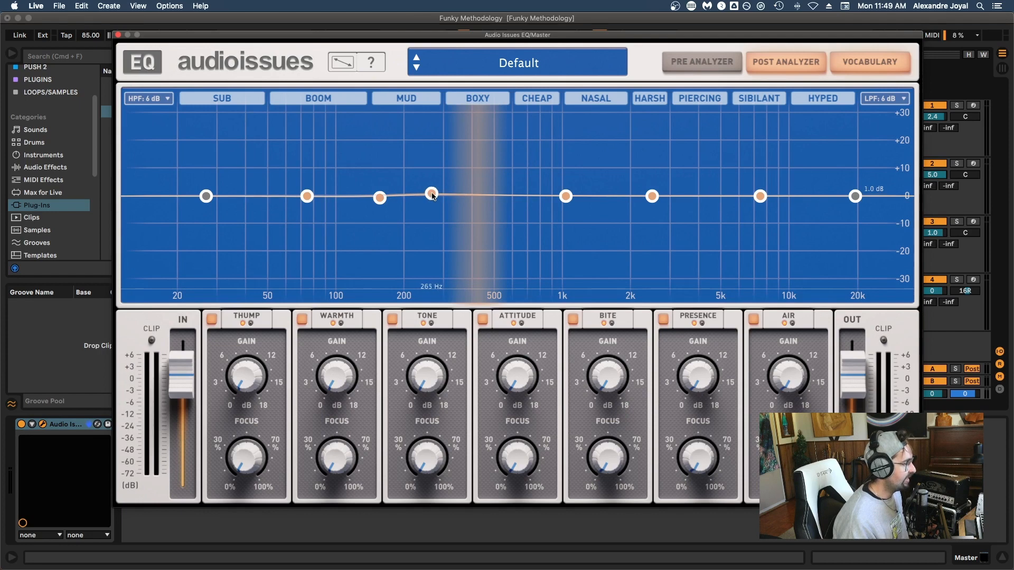
drag(431, 196, 534, 197)
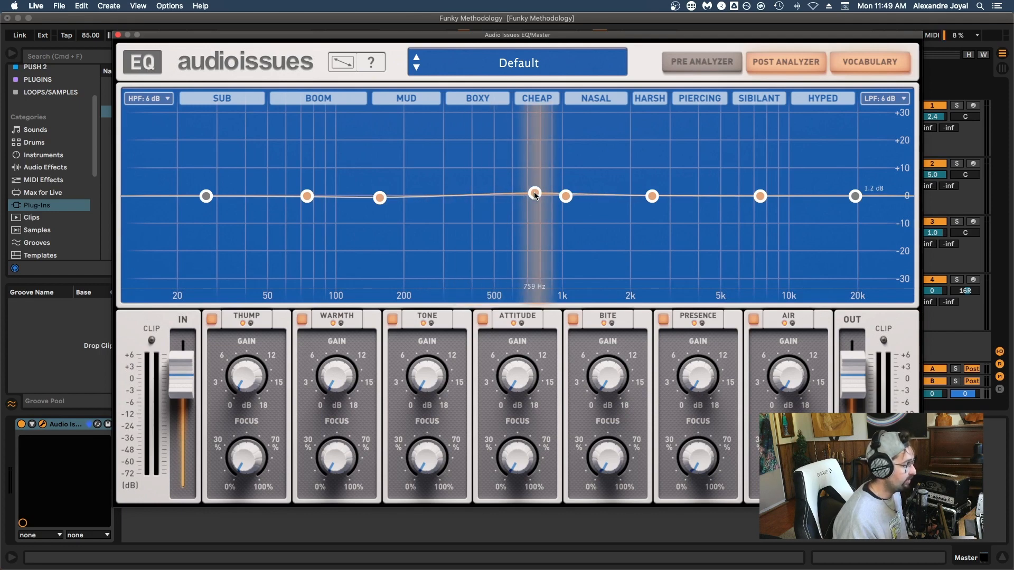
drag(534, 194, 442, 192)
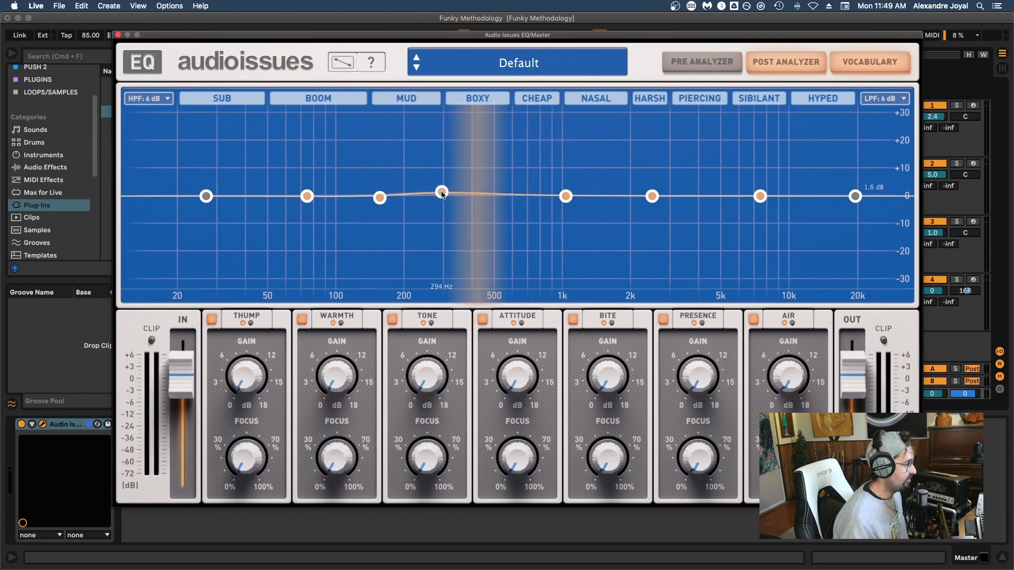
drag(441, 192, 580, 198)
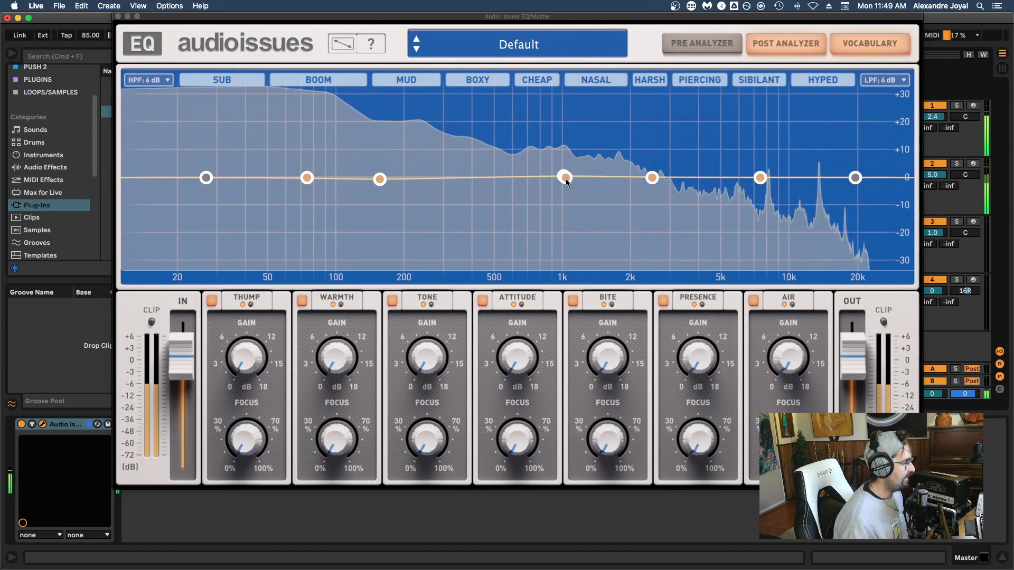
Step: Bring the band down near 350 Hz, cut about 12 dB there, then ease it back near flat
drag(564, 178, 521, 179)
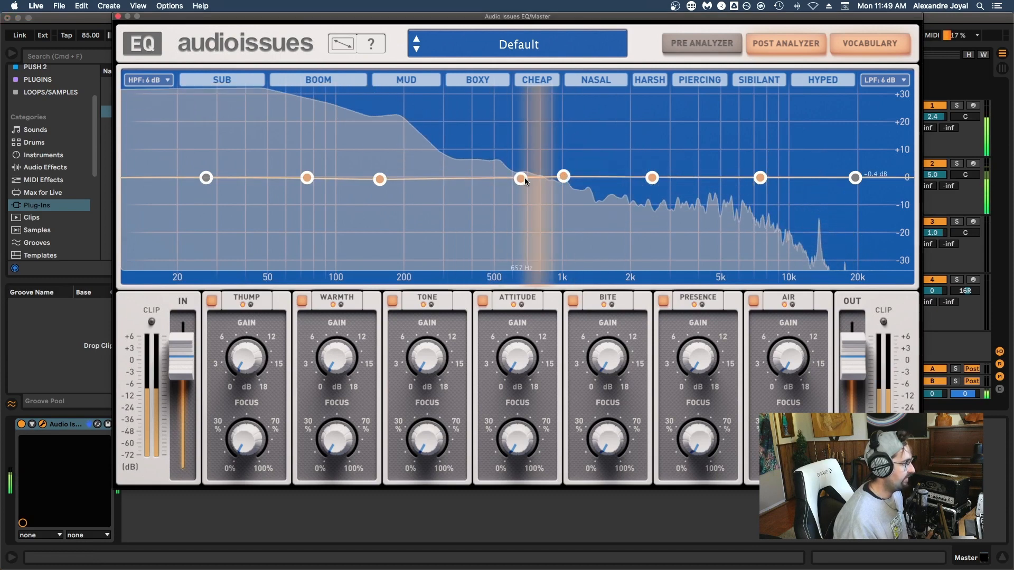
drag(521, 178, 458, 178)
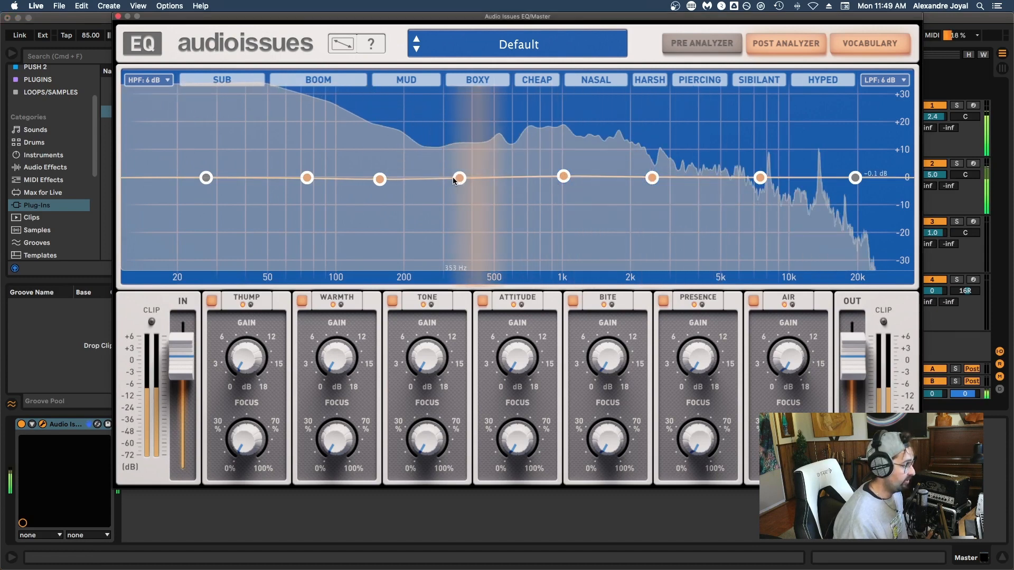
drag(458, 178, 460, 173)
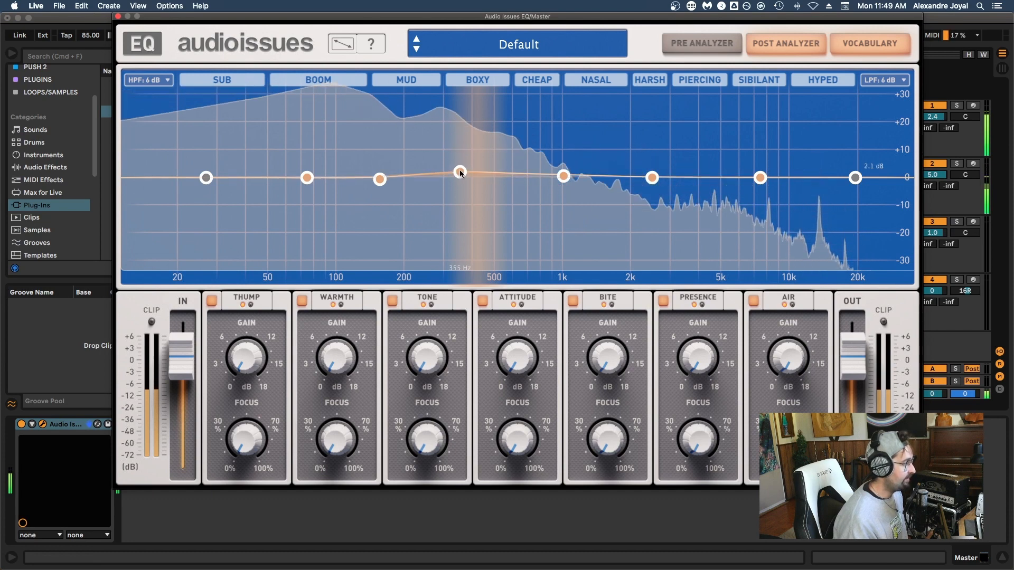
drag(460, 174, 461, 212)
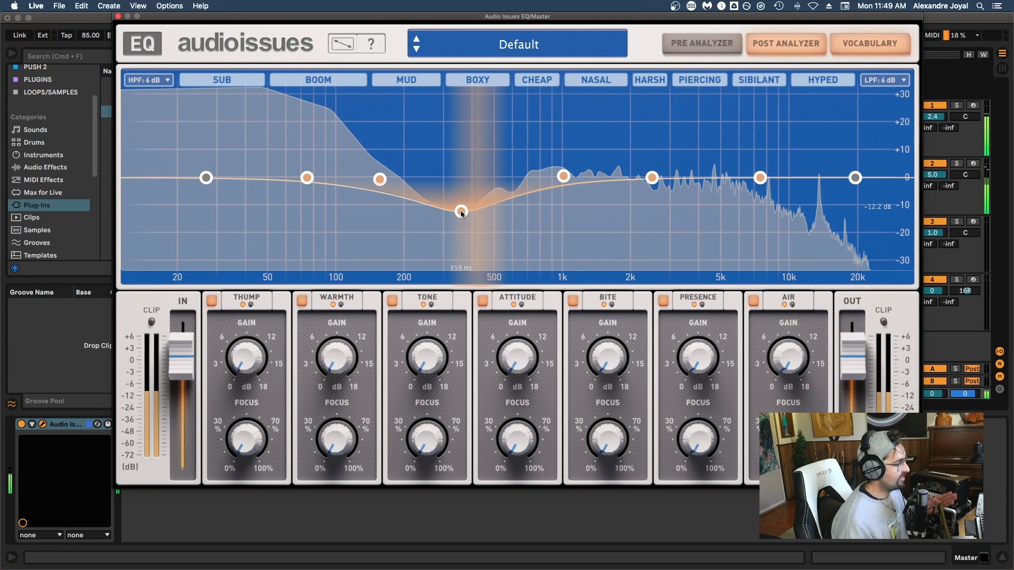
drag(461, 214, 457, 185)
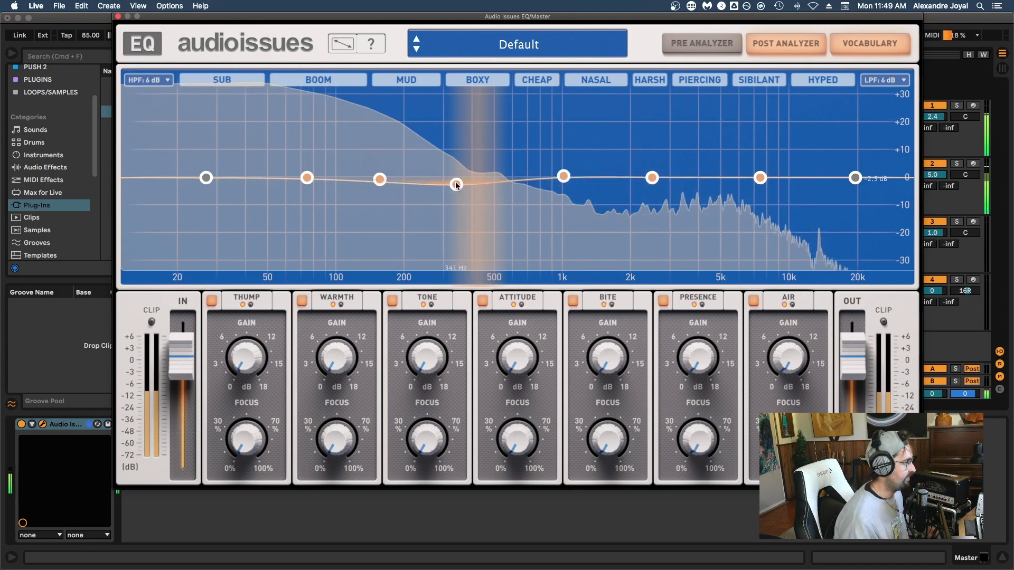
Step: At about 200 Hz, try an 8 dB boost and a 10 dB cut, returning the band to flat each time
drag(457, 185, 401, 180)
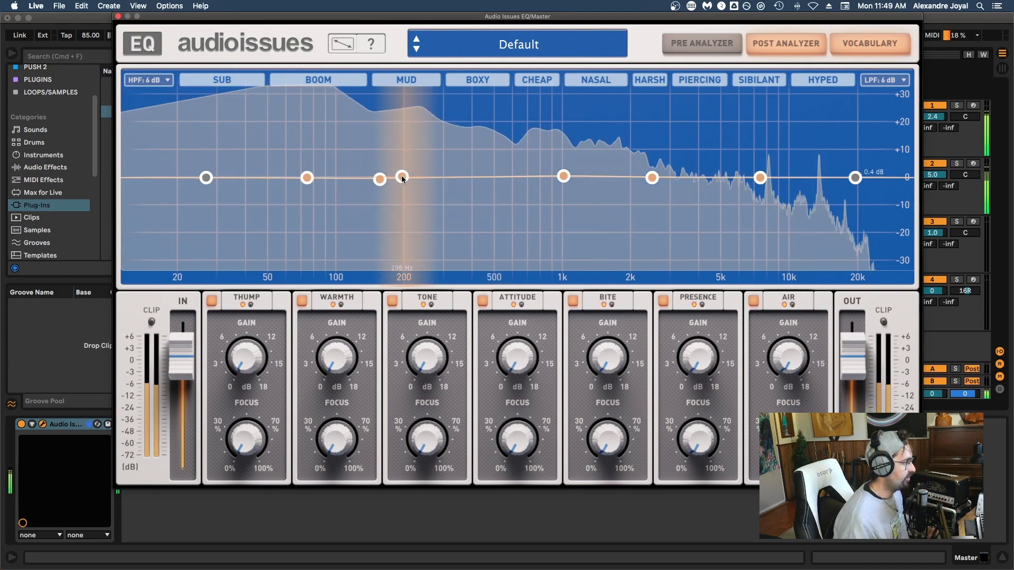
drag(401, 178, 402, 154)
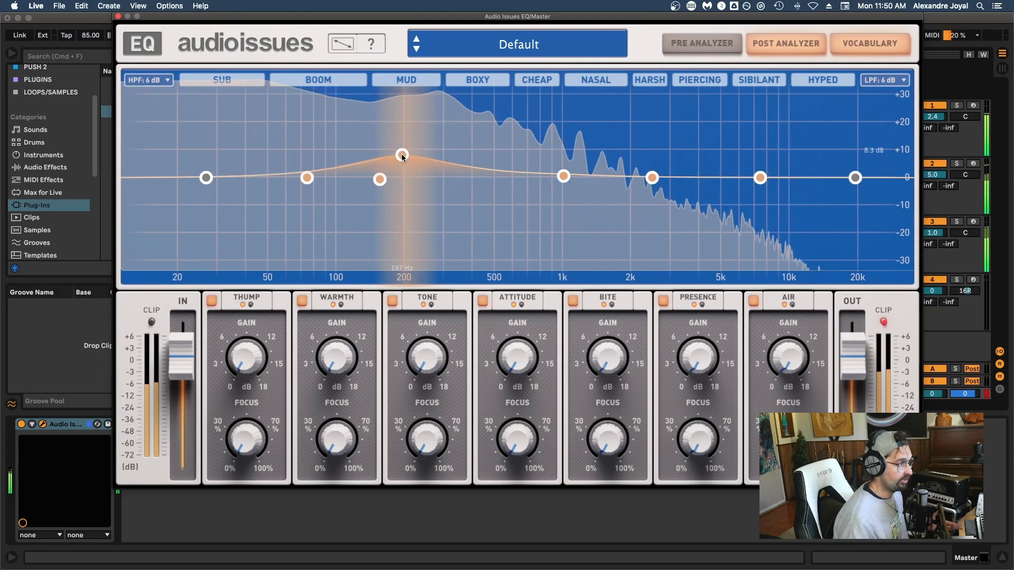
drag(402, 155, 402, 176)
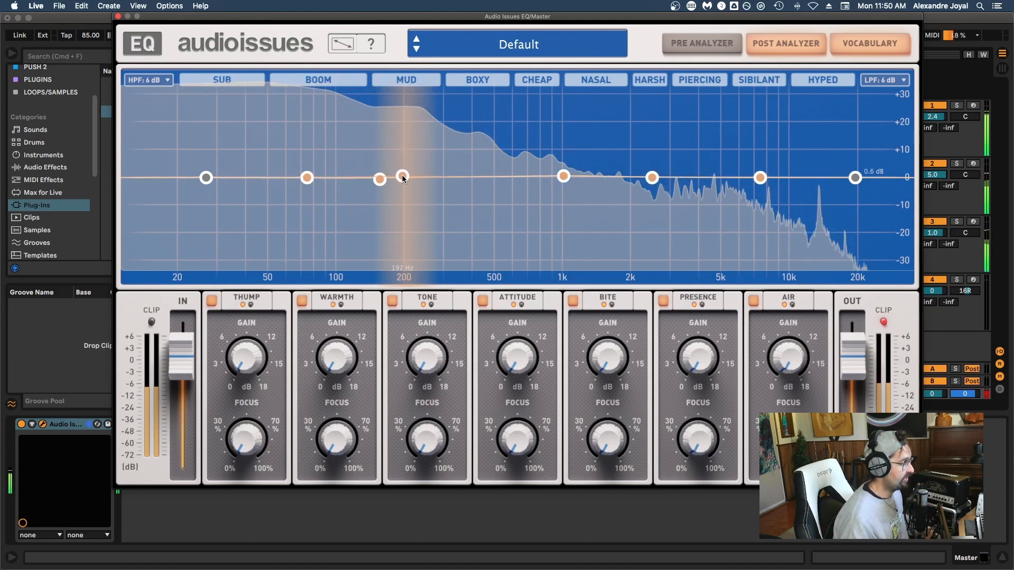
drag(402, 177, 403, 206)
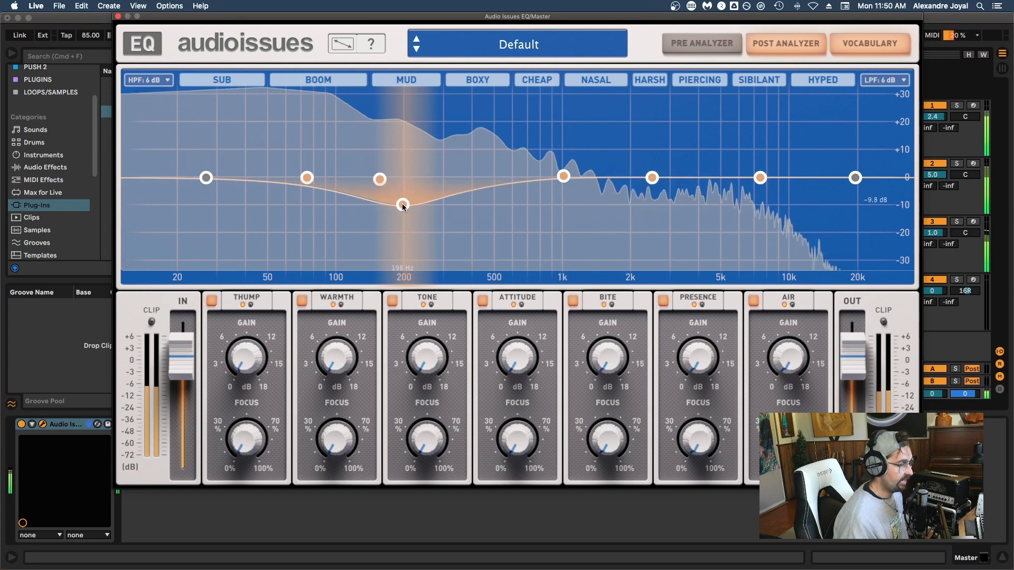
drag(402, 206, 403, 177)
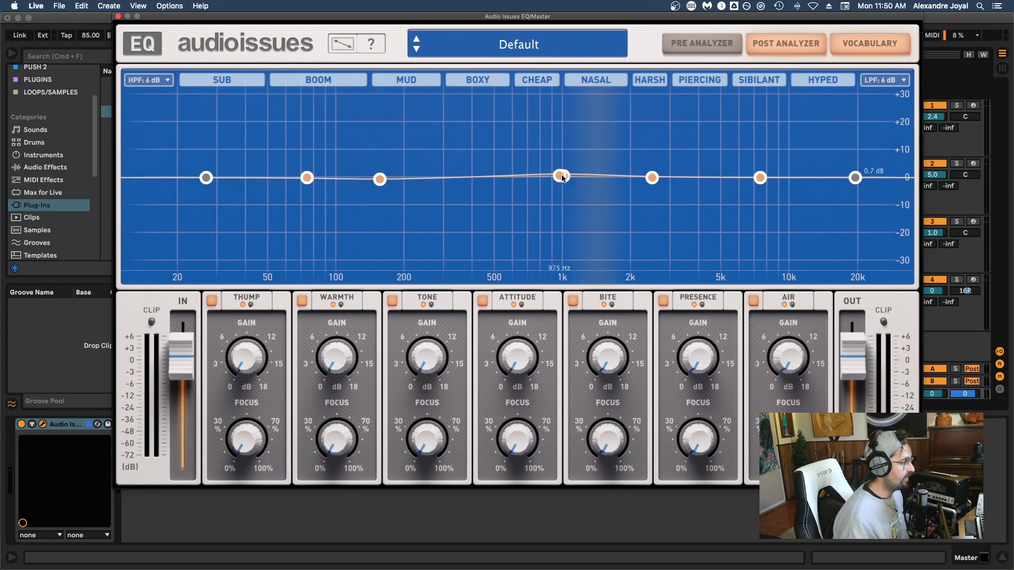
Step: Slide the flat master EQ band down to around 220 Hz
drag(561, 178, 415, 177)
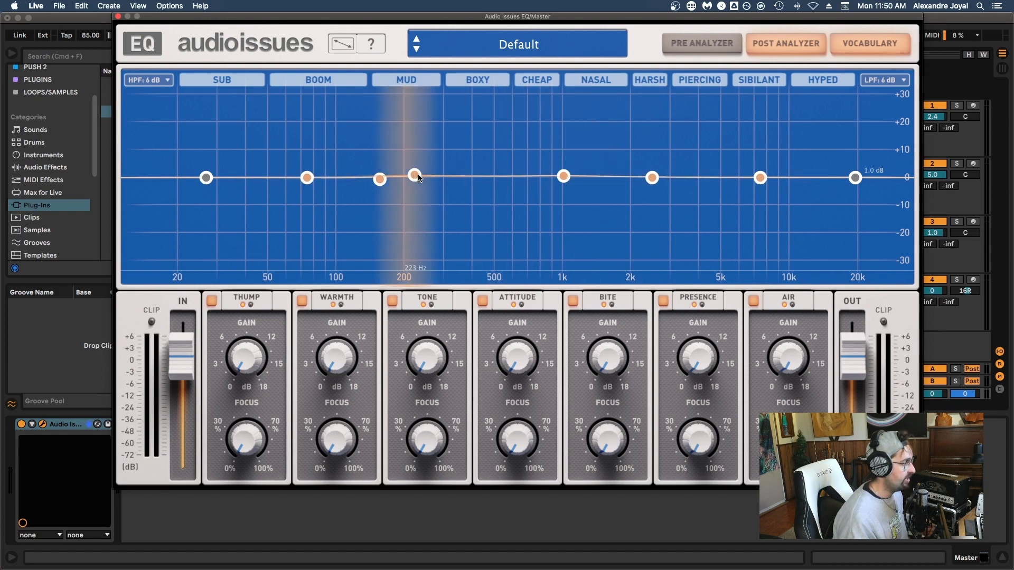
drag(415, 176, 445, 176)
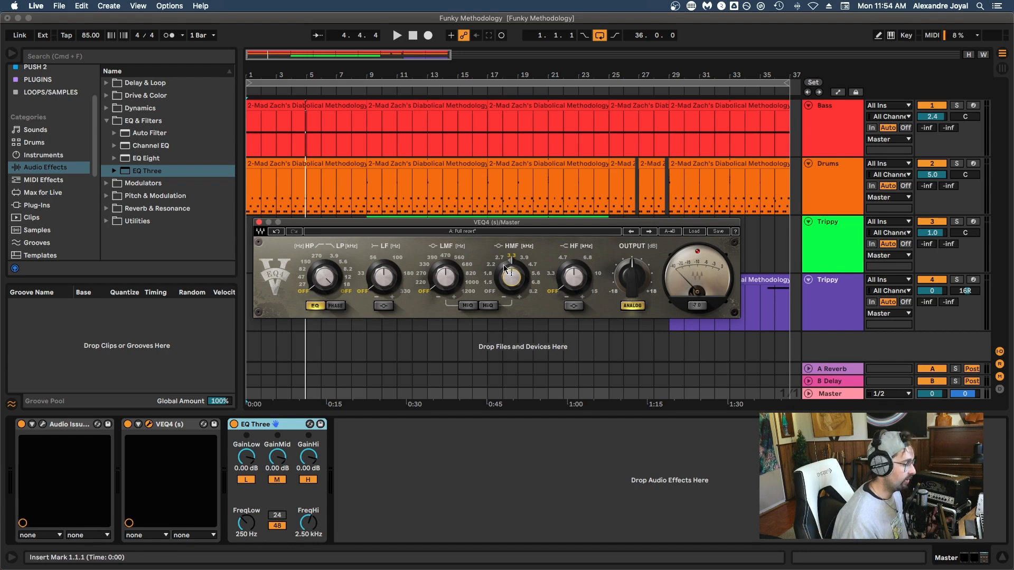
Step: Close the Audio Issues EQ window so the VEQ4 plug-in shows instead
click(397, 35)
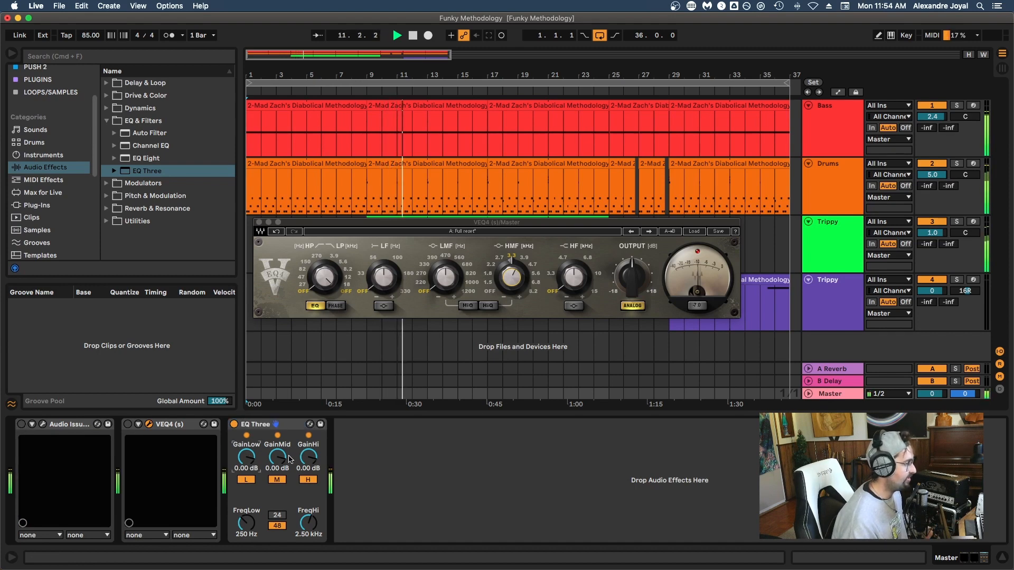
Step: Start playback and bring up the Bass track's Audio Issues EQ
drag(277, 457, 277, 478)
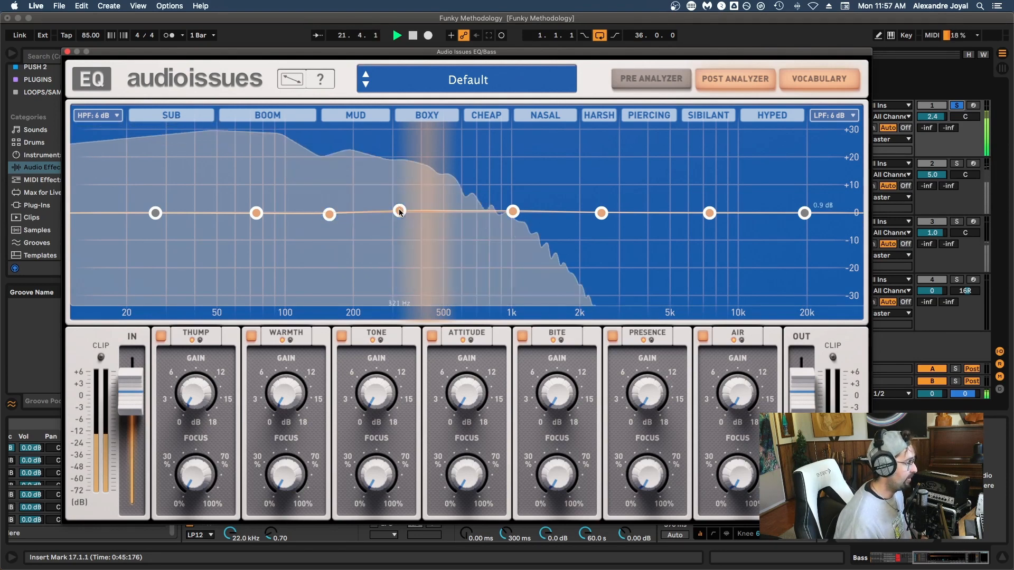
Step: On the Bass EQ, boost sharply near 190 Hz, then cut about 14 dB near 200 Hz and return to flat
drag(399, 212, 445, 212)
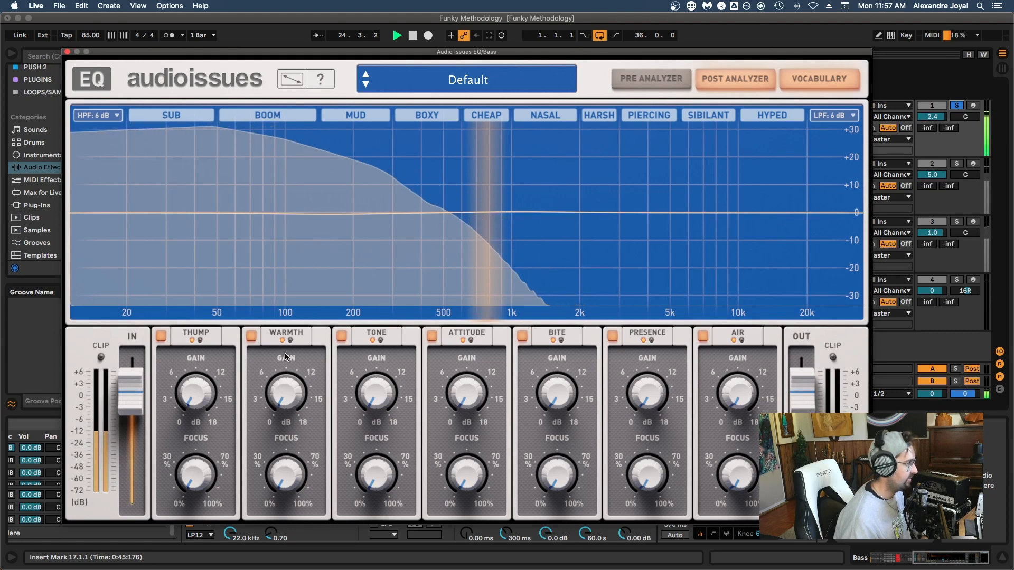
drag(349, 210, 350, 169)
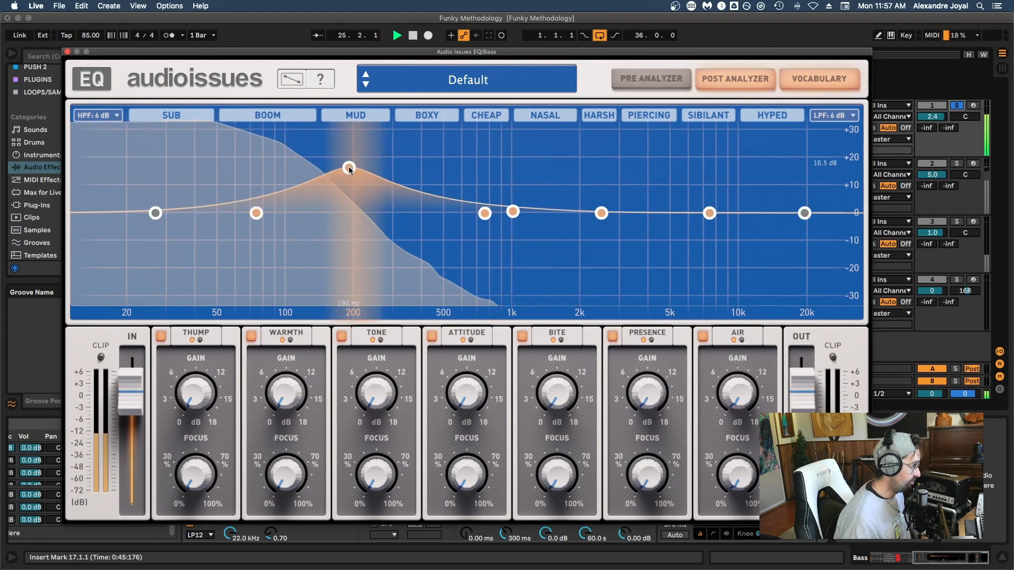
drag(350, 168, 350, 192)
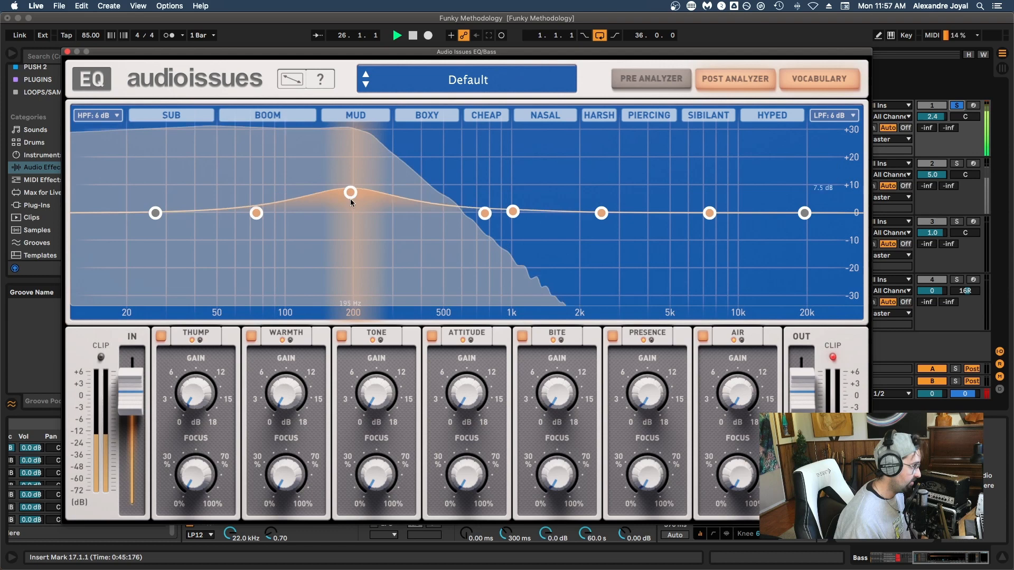
drag(349, 192, 350, 253)
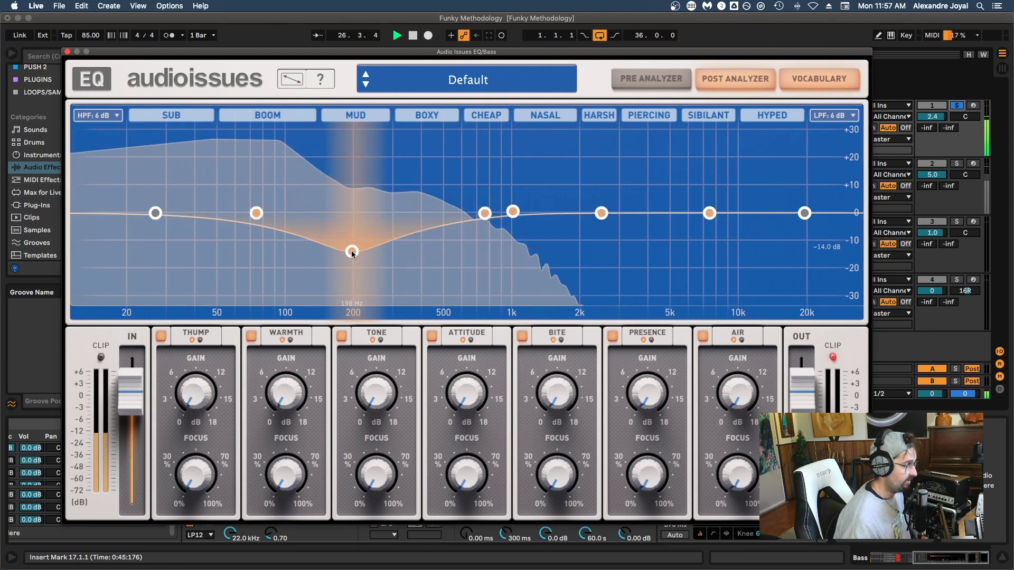
drag(353, 251, 353, 213)
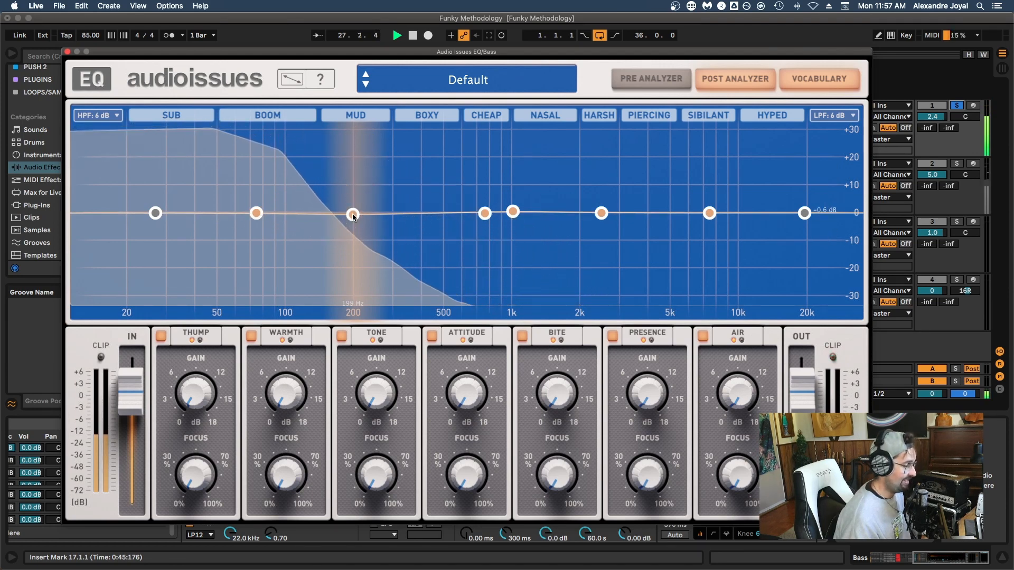
Step: Sweep the band up into the boxy range and back, boost 9 dB then cut 13 dB at 200 Hz, ending flat
drag(353, 213, 433, 213)
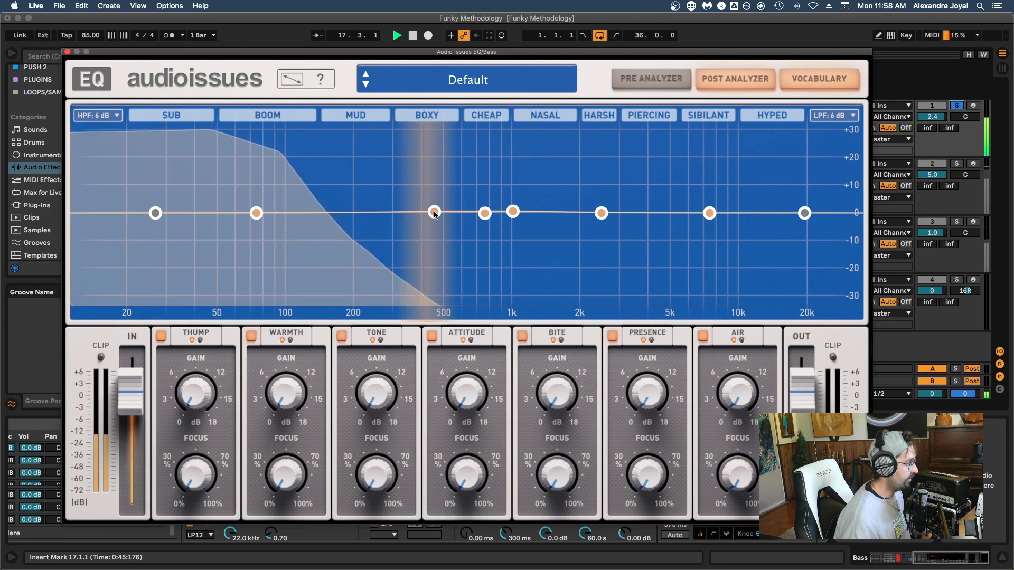
drag(433, 212, 353, 213)
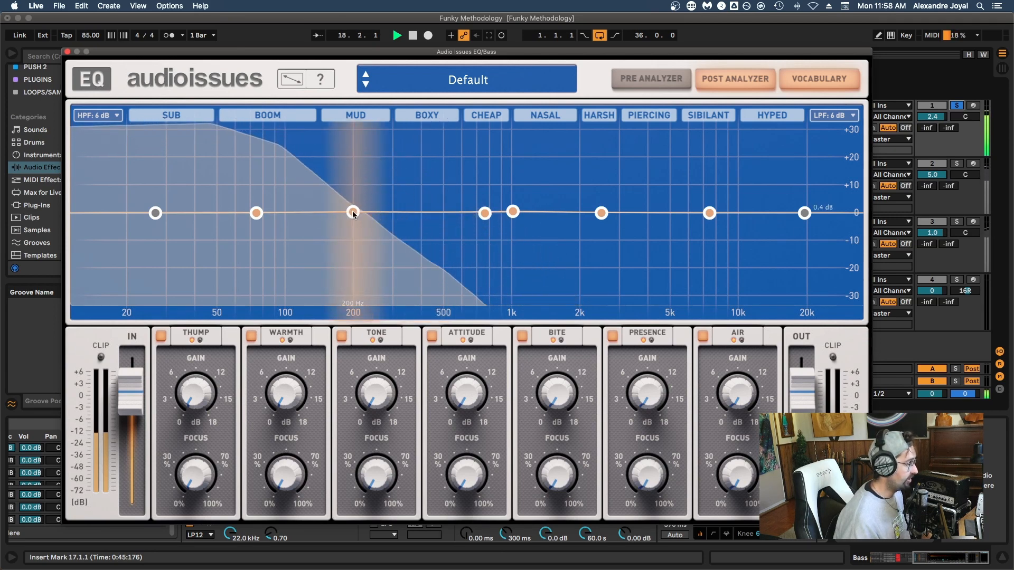
drag(353, 212, 353, 189)
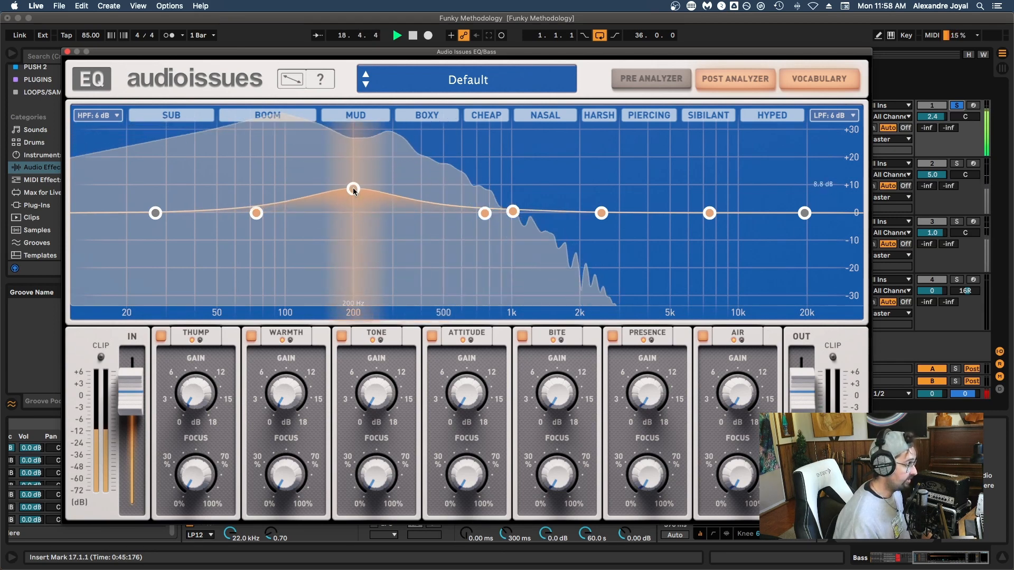
drag(354, 189, 354, 252)
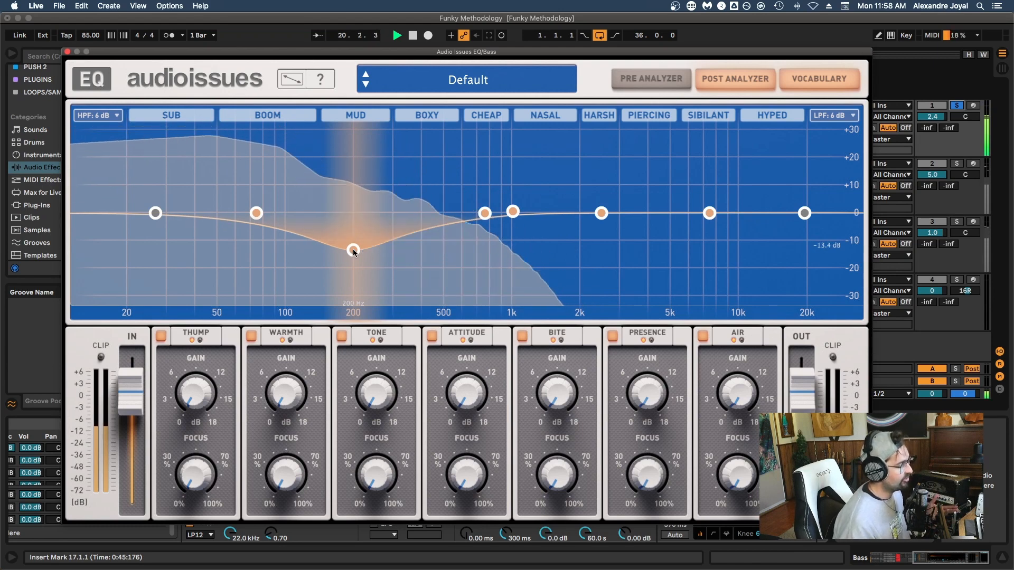
drag(353, 251, 353, 213)
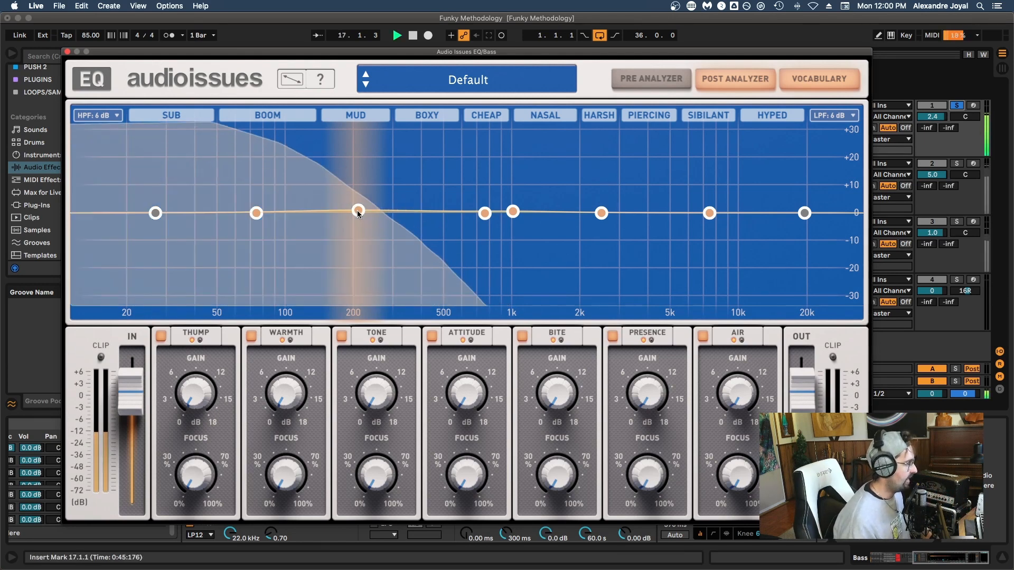
Step: Compare a broad boost, narrow peak, deep narrow cut and wide cut around 200 Hz, then flatten the band
drag(360, 212, 361, 171)
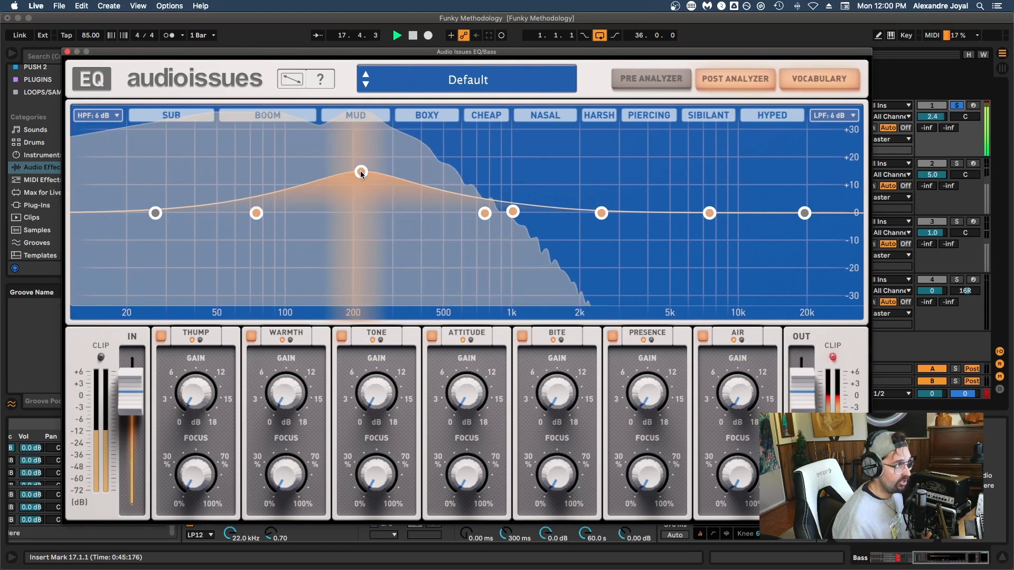
drag(361, 172, 361, 174)
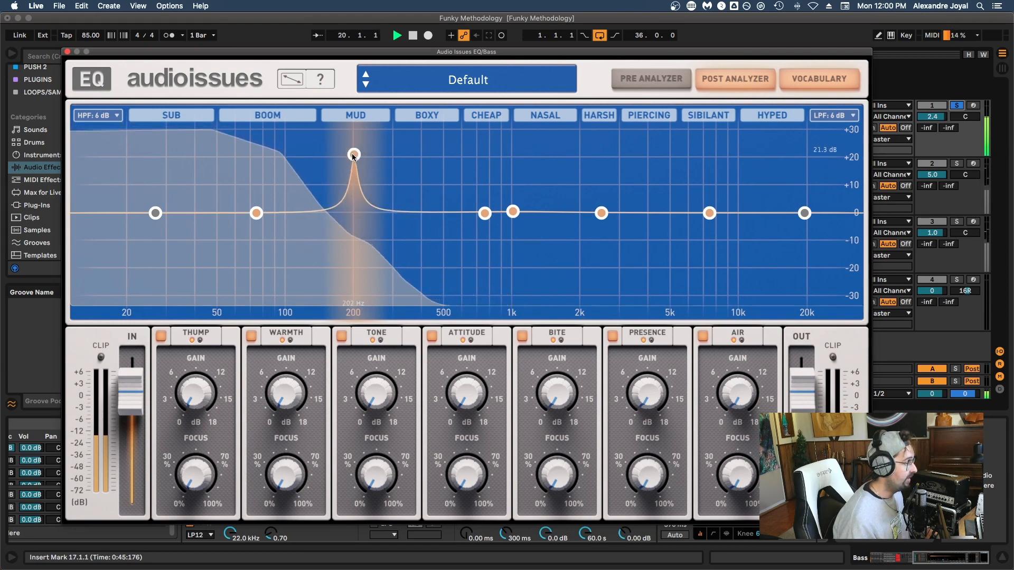
drag(353, 155, 353, 253)
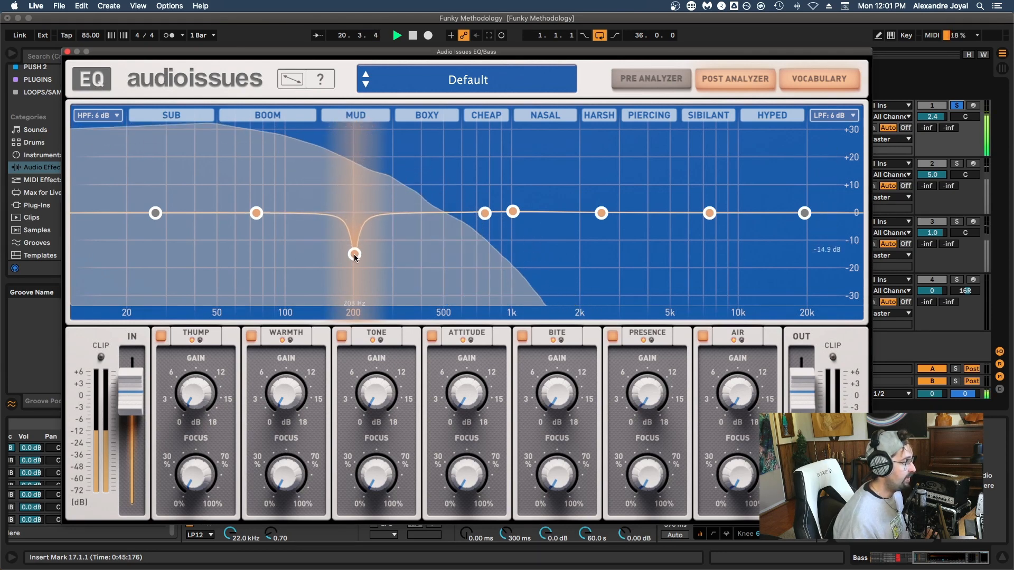
drag(354, 254, 354, 264)
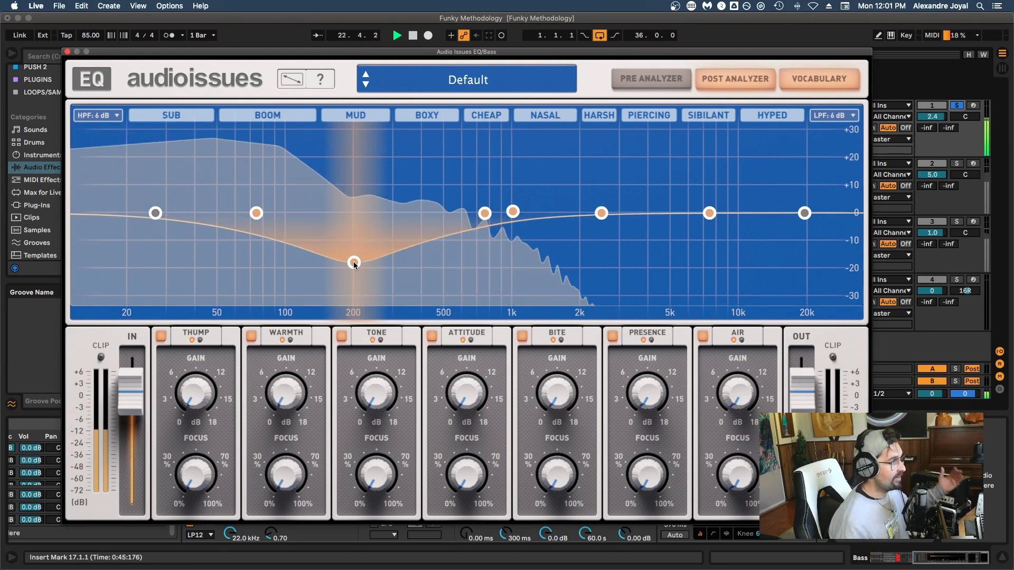
drag(354, 264, 354, 214)
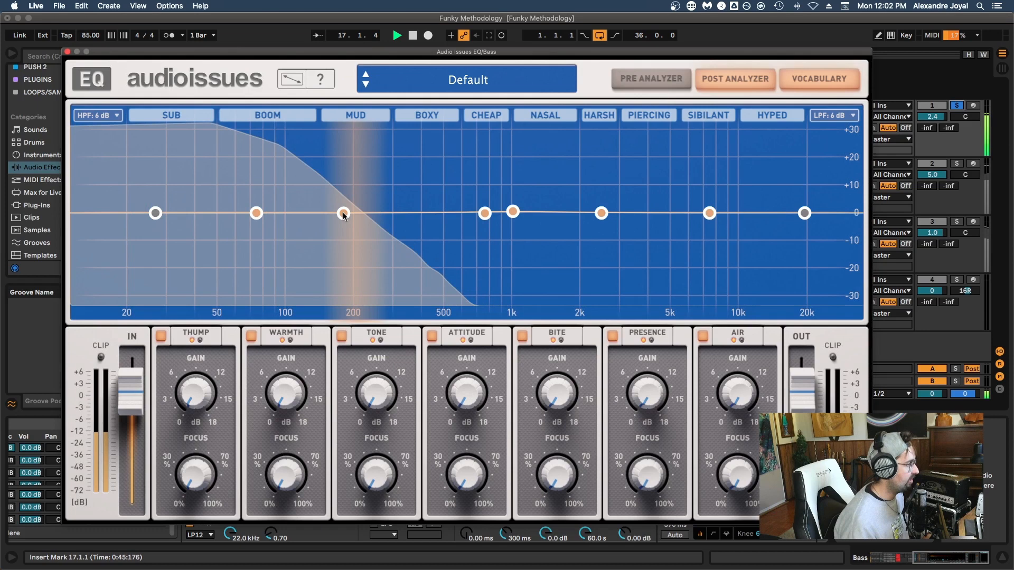
Step: Sweep a wide boost from about 250 to 530 Hz, narrow it near 400 Hz, then leave the band flat near 700 Hz
drag(343, 212, 375, 181)
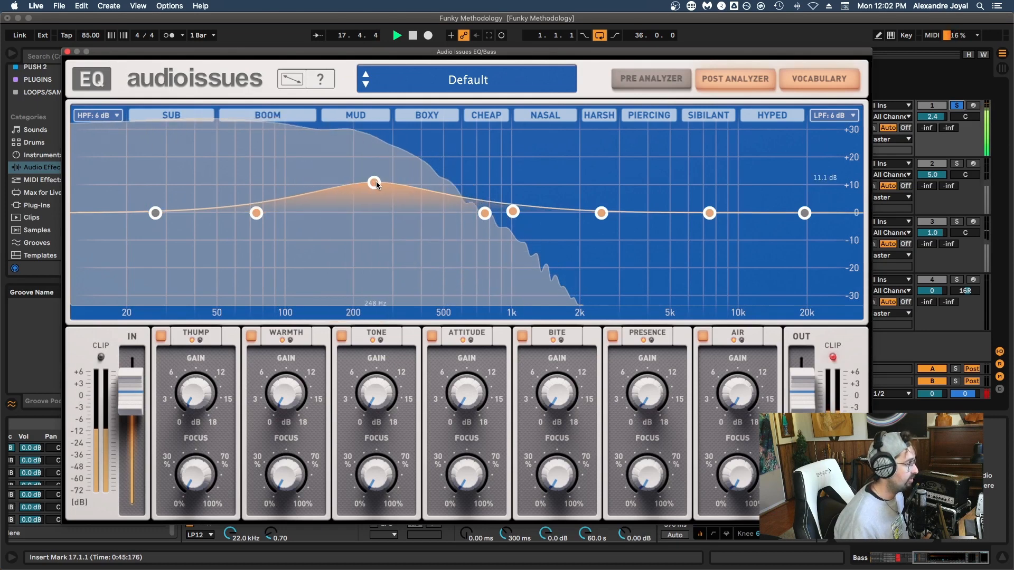
drag(374, 183, 448, 179)
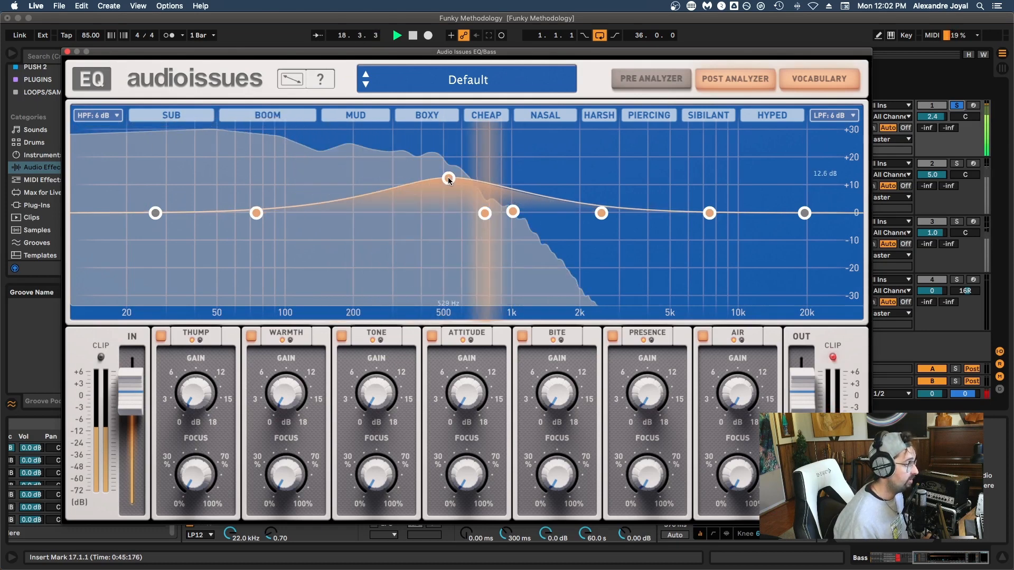
drag(448, 179, 425, 180)
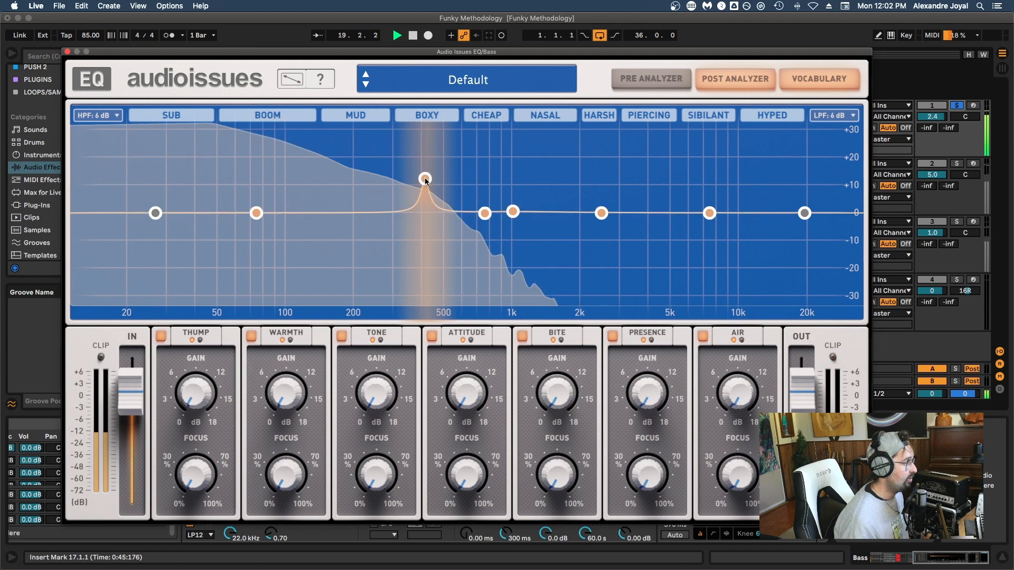
drag(425, 180, 334, 218)
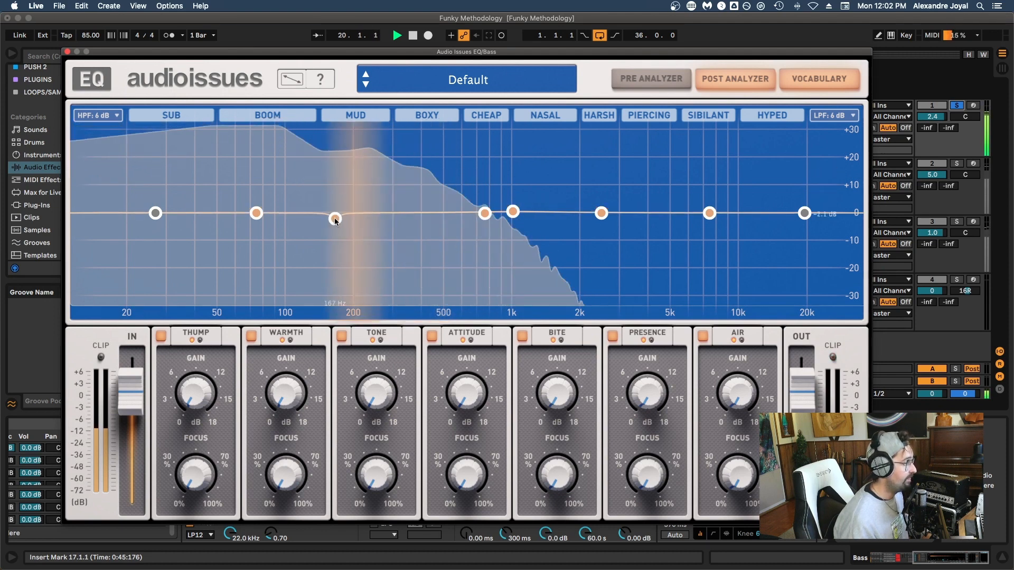
drag(335, 218, 468, 262)
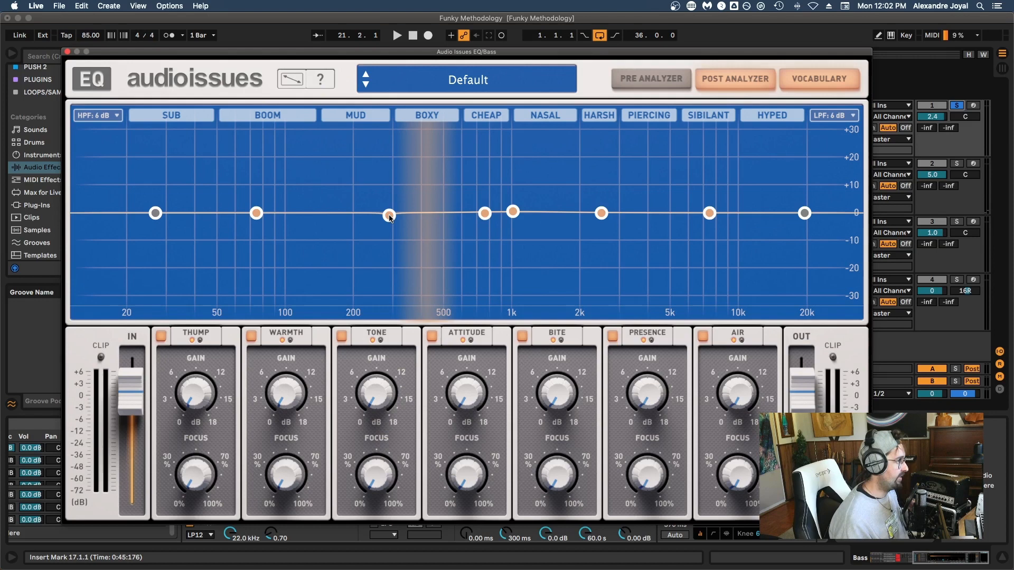
drag(389, 215, 484, 213)
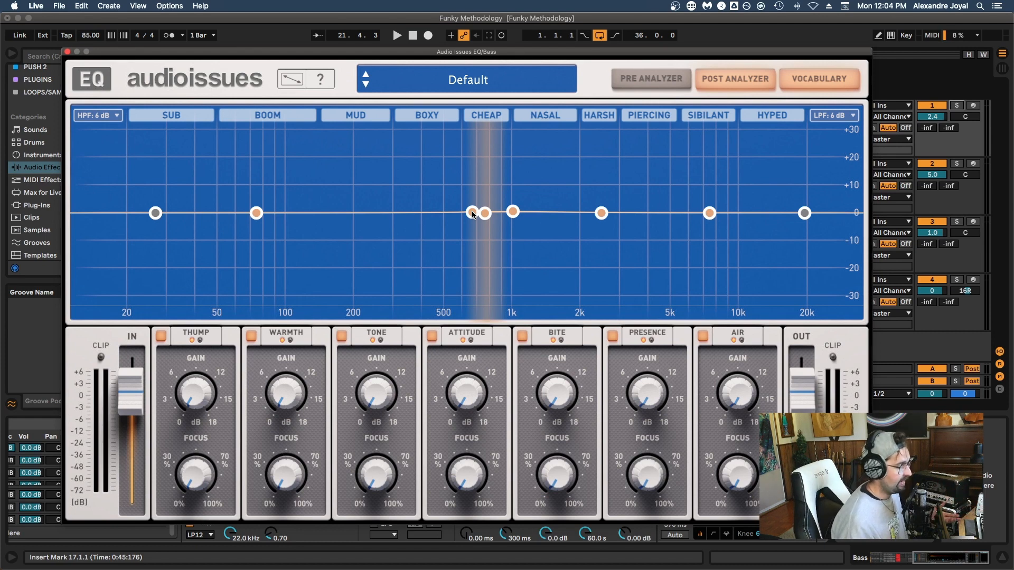
Step: Raise a tall narrow peak near 420 Hz and sweep it up to about 760 Hz, then down toward 100 Hz
drag(471, 213, 434, 163)
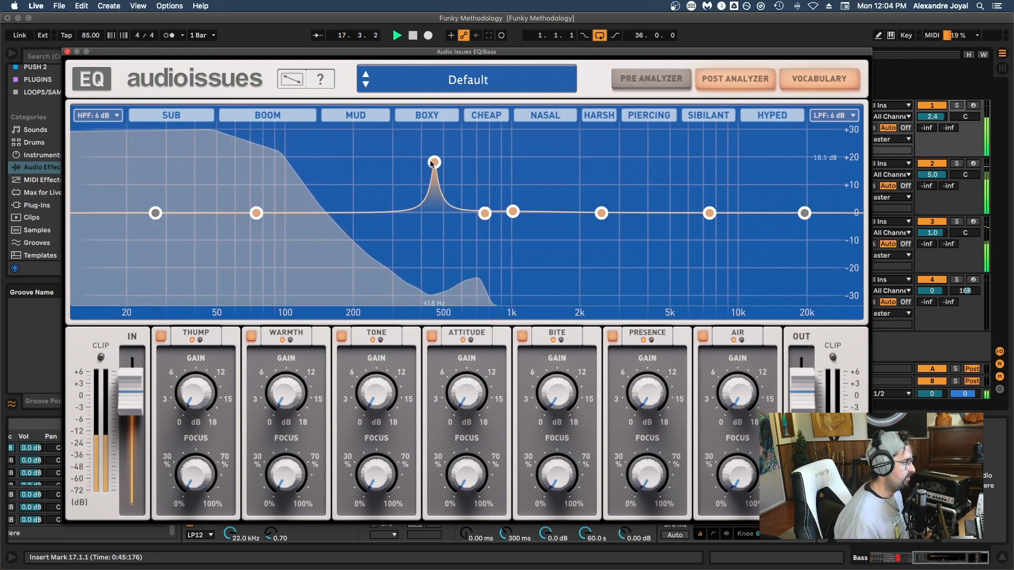
drag(434, 161, 486, 146)
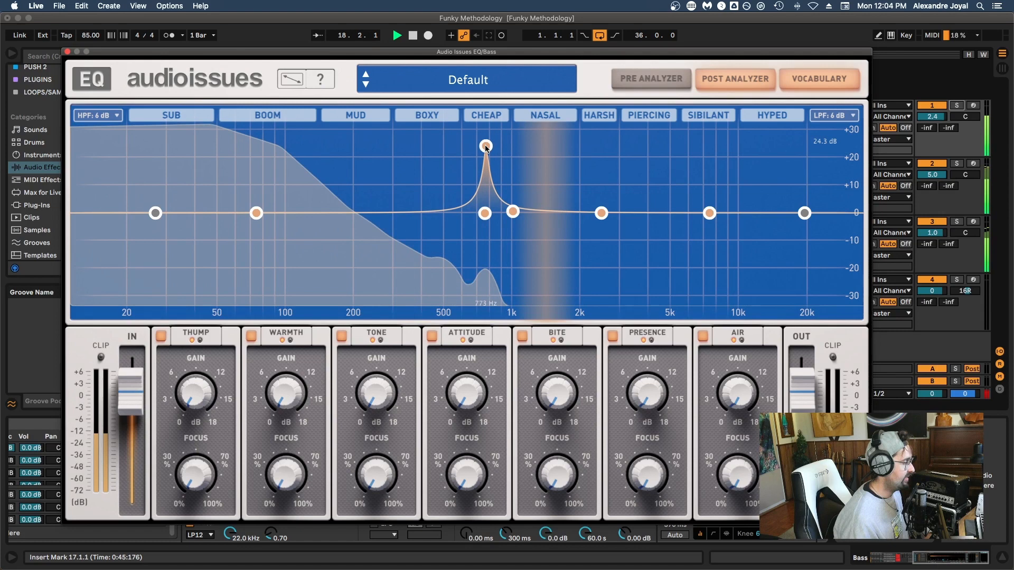
drag(485, 146, 484, 140)
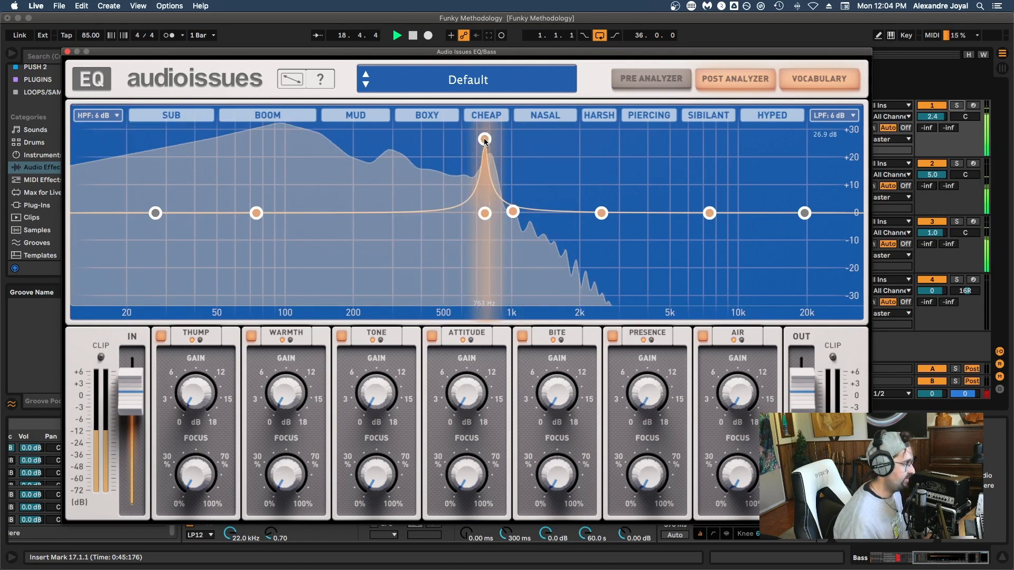
drag(485, 139, 482, 155)
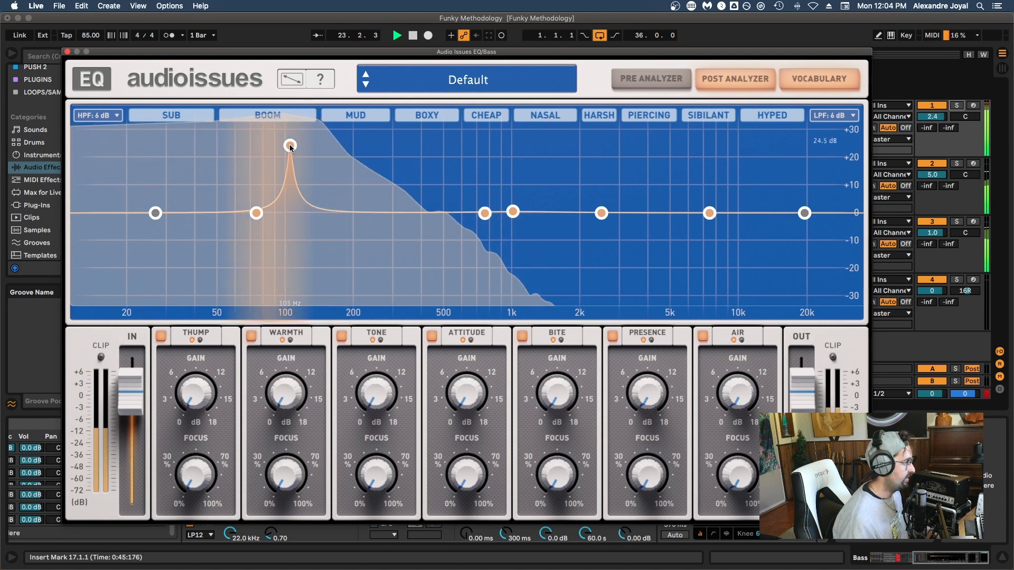
Step: Move the narrow peak between about 190 and 167 Hz, then pull it down
drag(289, 145, 350, 145)
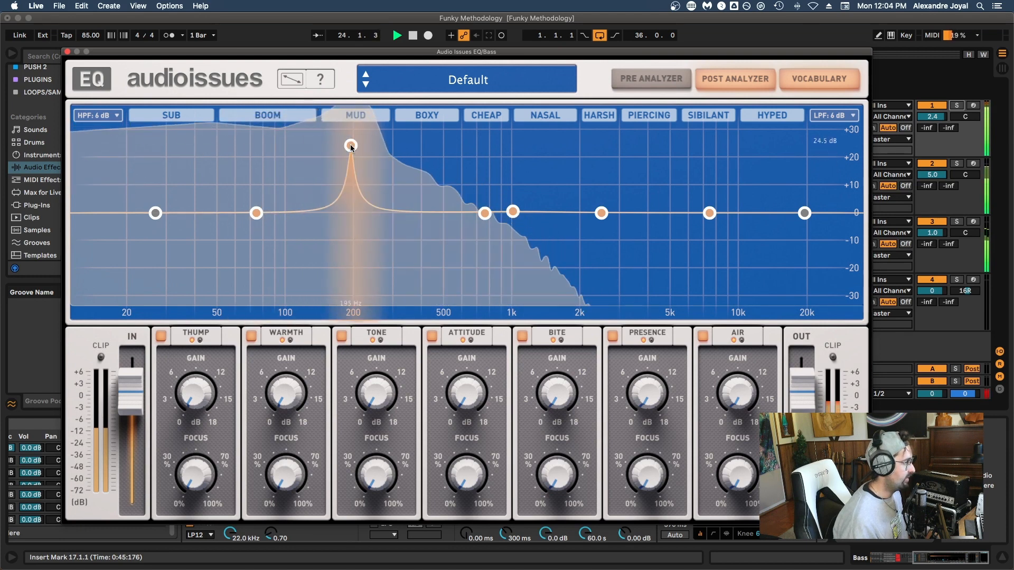
drag(351, 145, 335, 157)
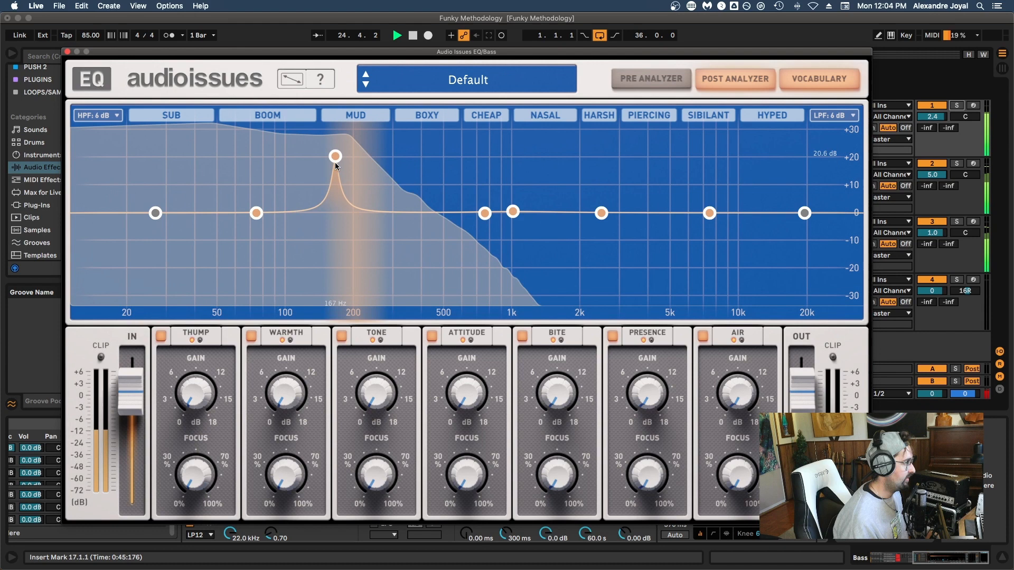
drag(335, 155, 338, 257)
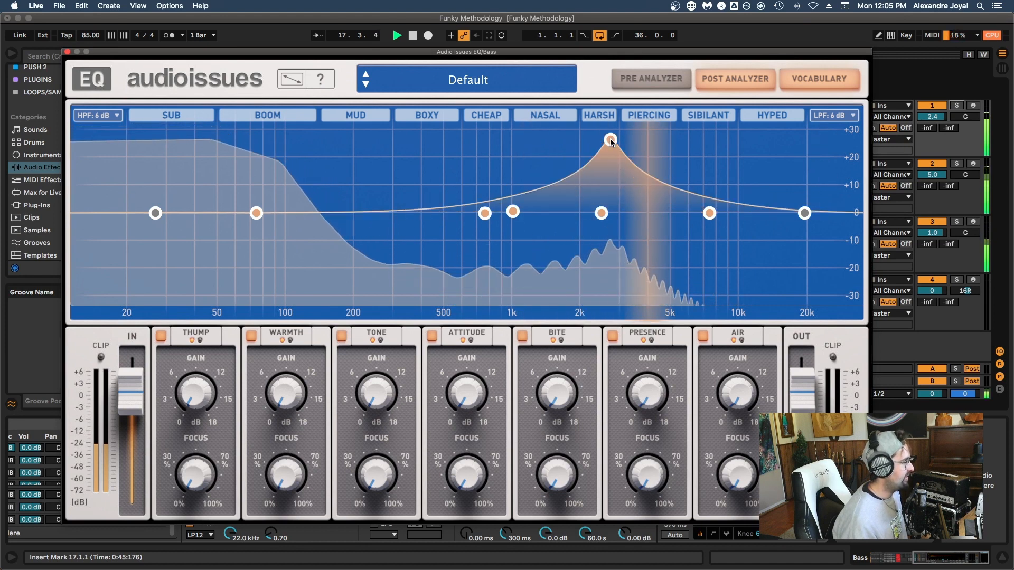
Step: Shrink the wide 3 kHz boost into a small lift around 1 kHz on the Bass EQ
drag(609, 141, 519, 141)
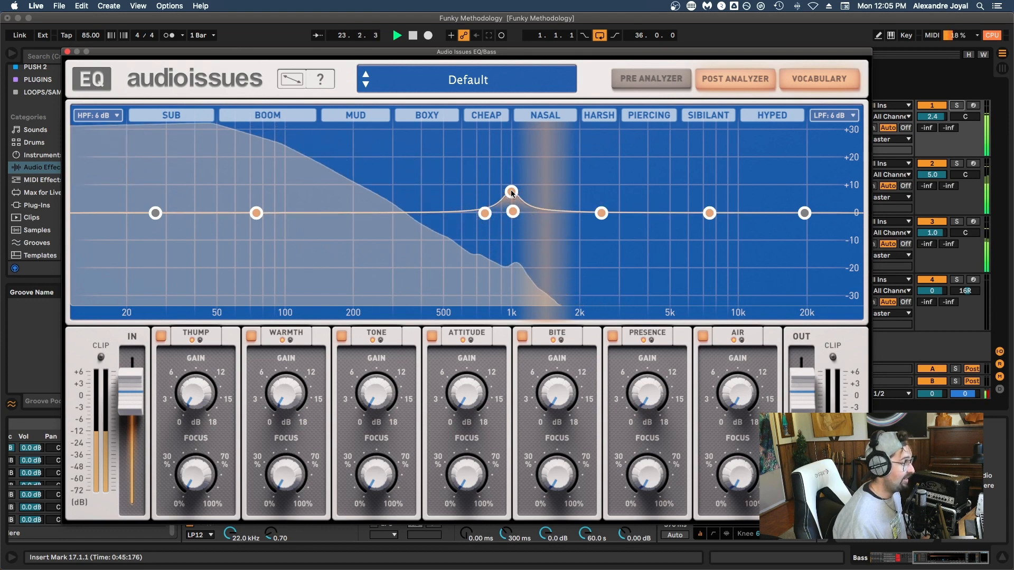
drag(511, 207, 511, 192)
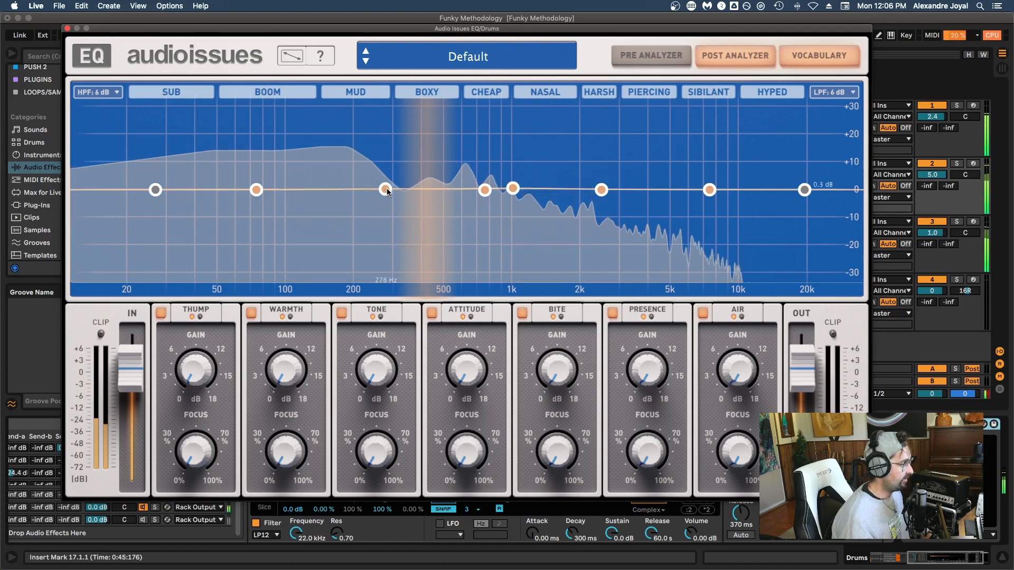
Step: Slide the Drums band up to 1.6 kHz, boost it broadly, flip to a narrow cut and sweep it down to about 530 Hz
drag(386, 189, 415, 189)
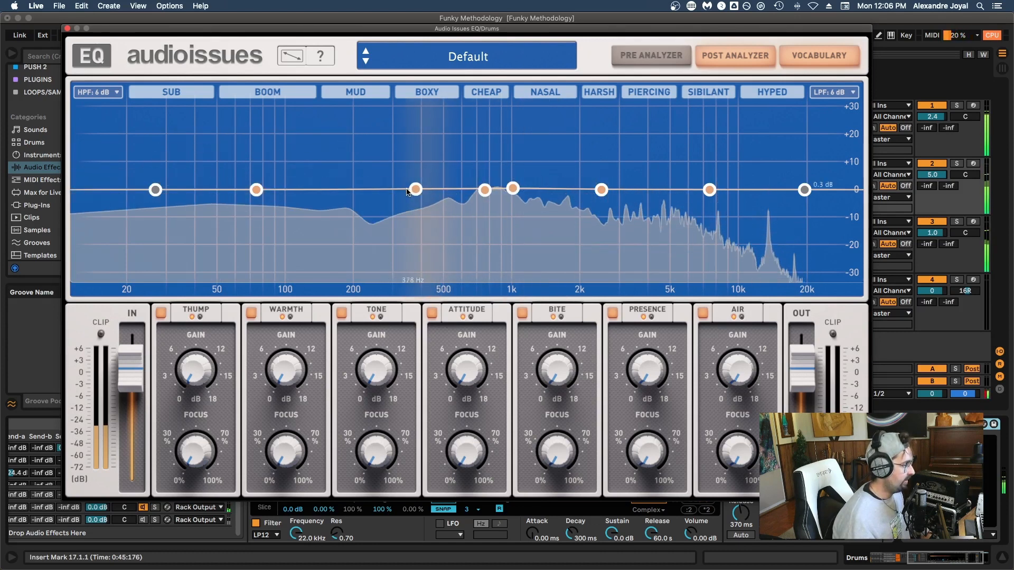
drag(414, 189, 435, 189)
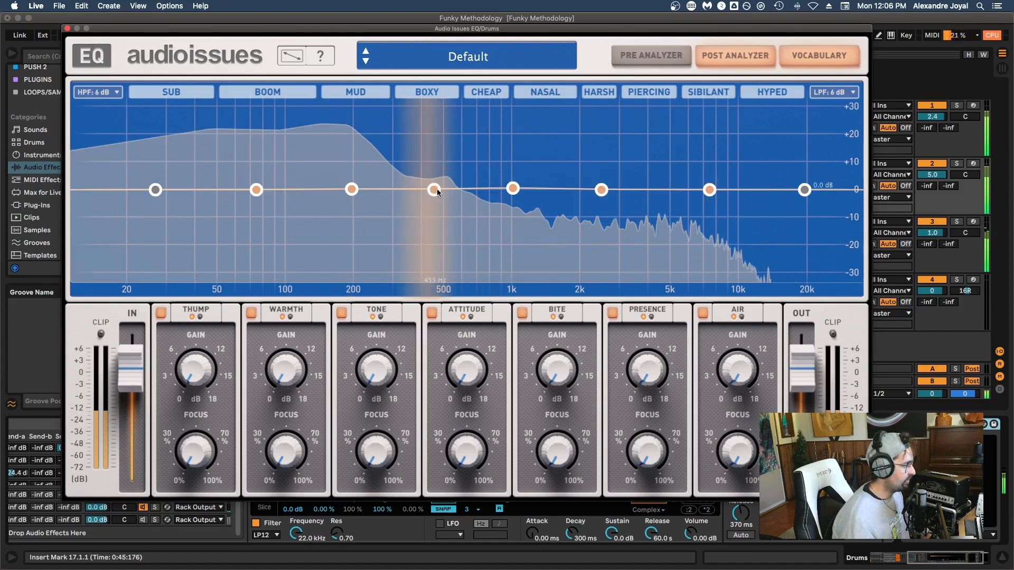
drag(436, 189, 558, 189)
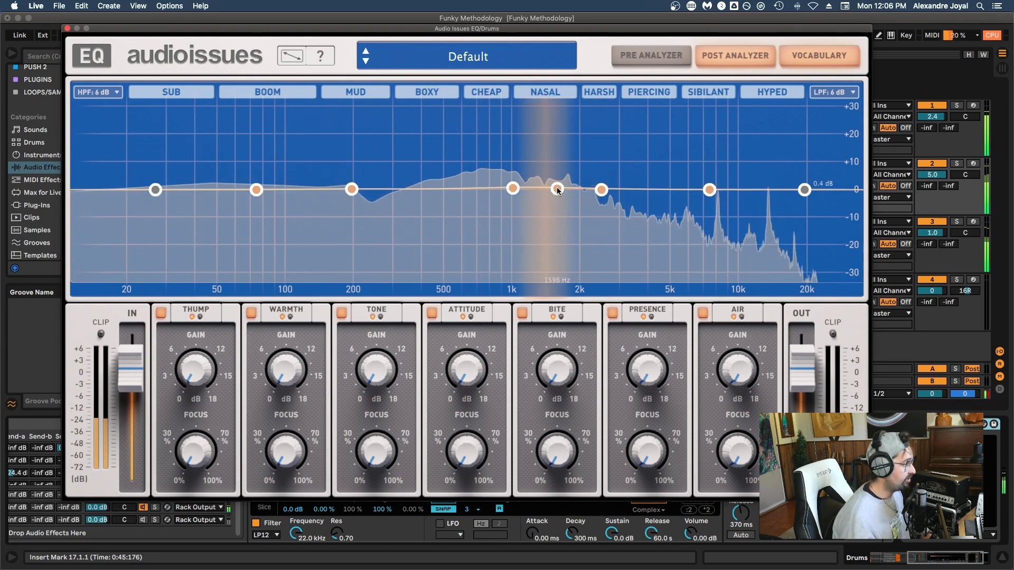
drag(557, 189, 557, 158)
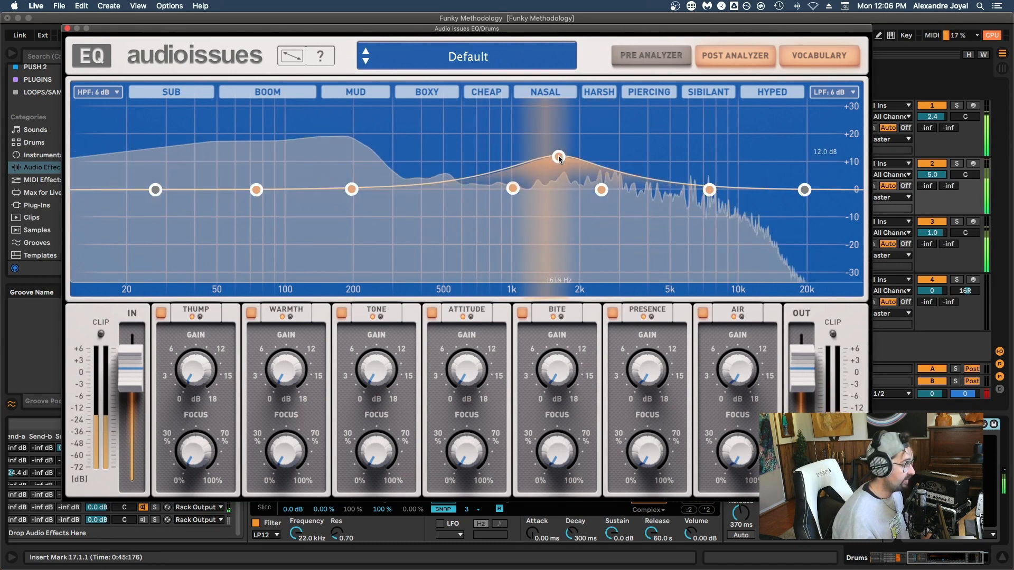
drag(557, 157, 554, 230)
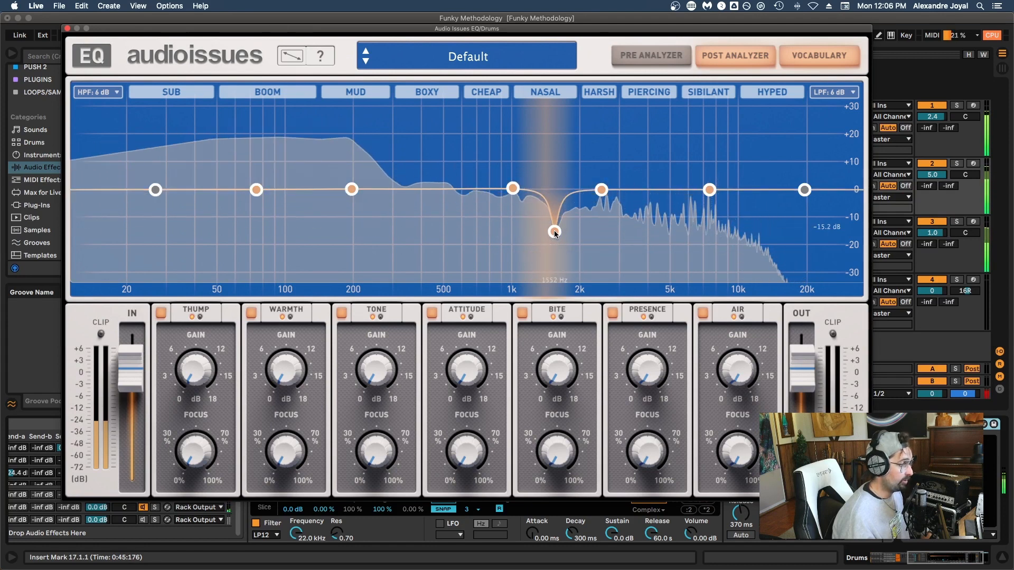
drag(552, 232, 450, 244)
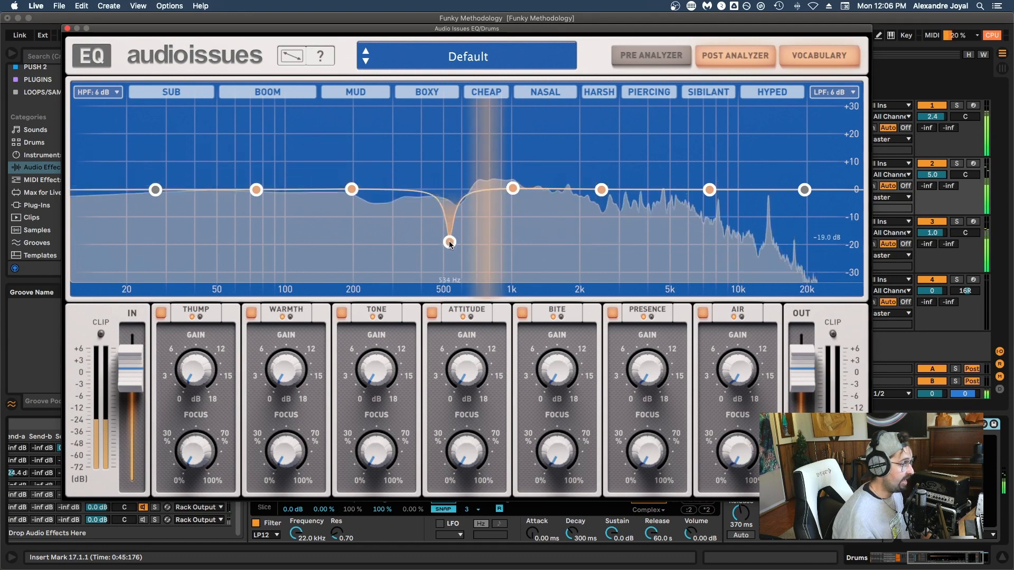
drag(449, 244, 449, 201)
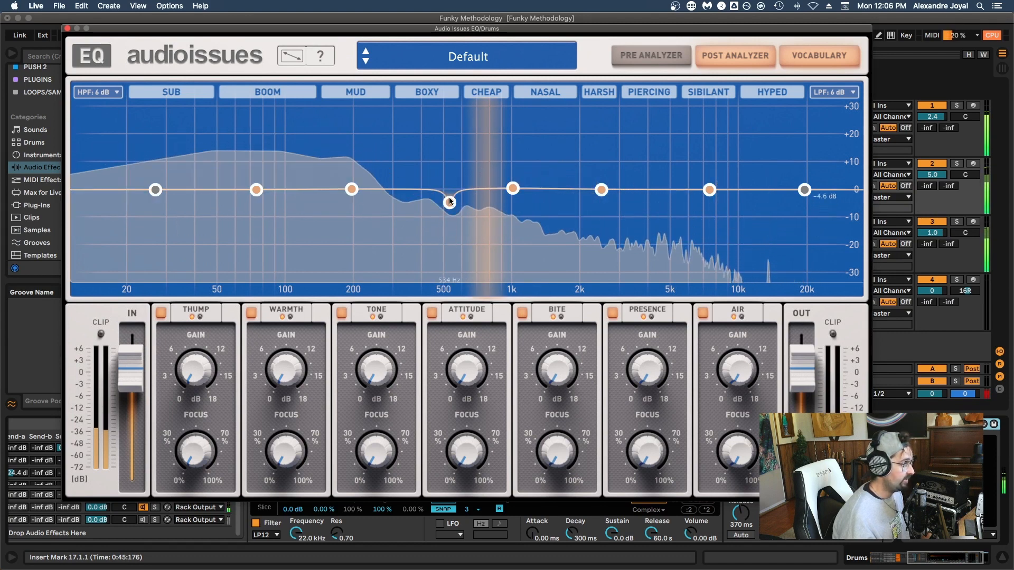
Step: Raise a wide boost at 530 Hz, sweep it up to 5 kHz and back, then leave a slight lift near 400 Hz
drag(450, 201, 450, 143)
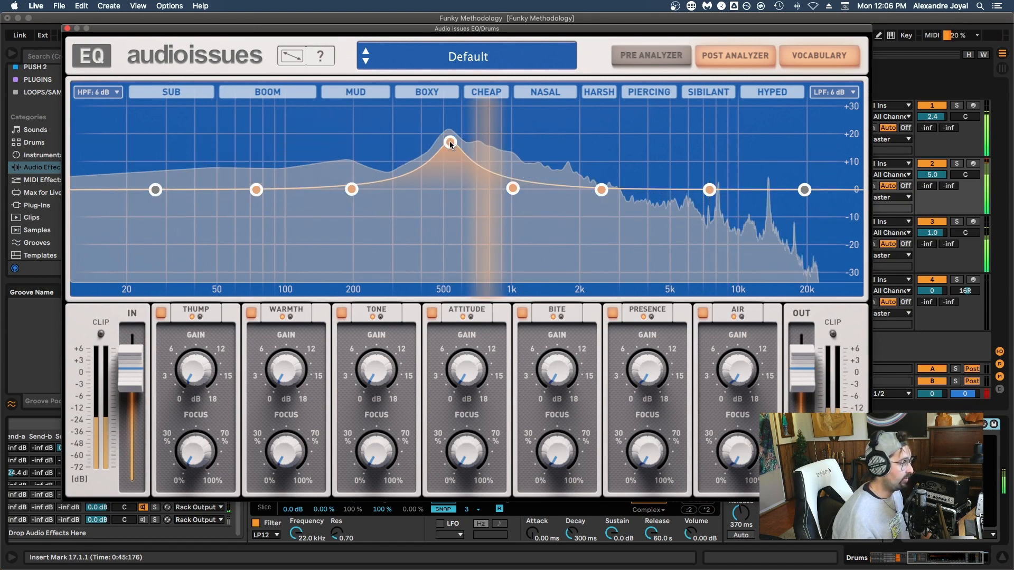
drag(450, 142, 671, 142)
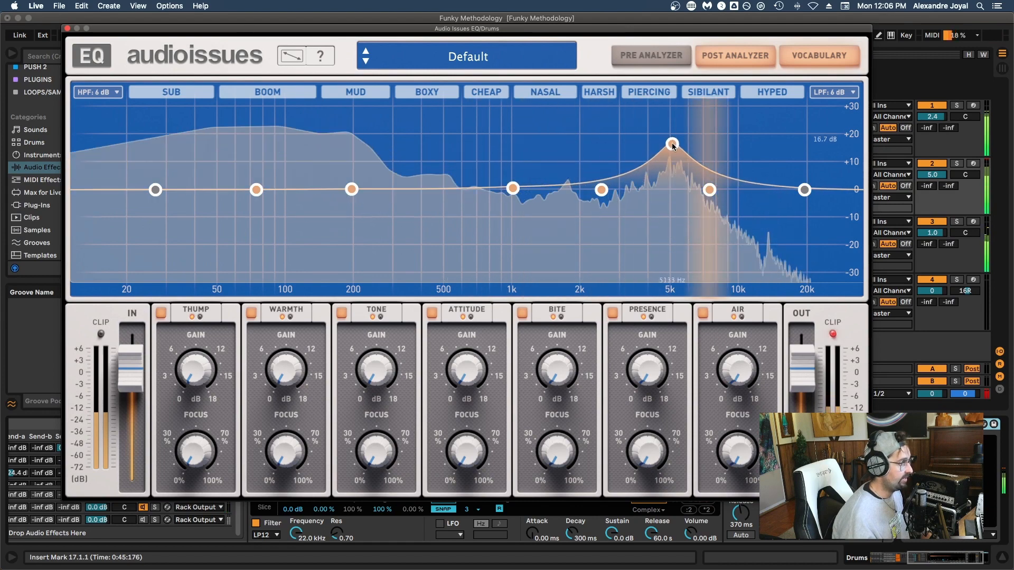
drag(672, 144, 592, 148)
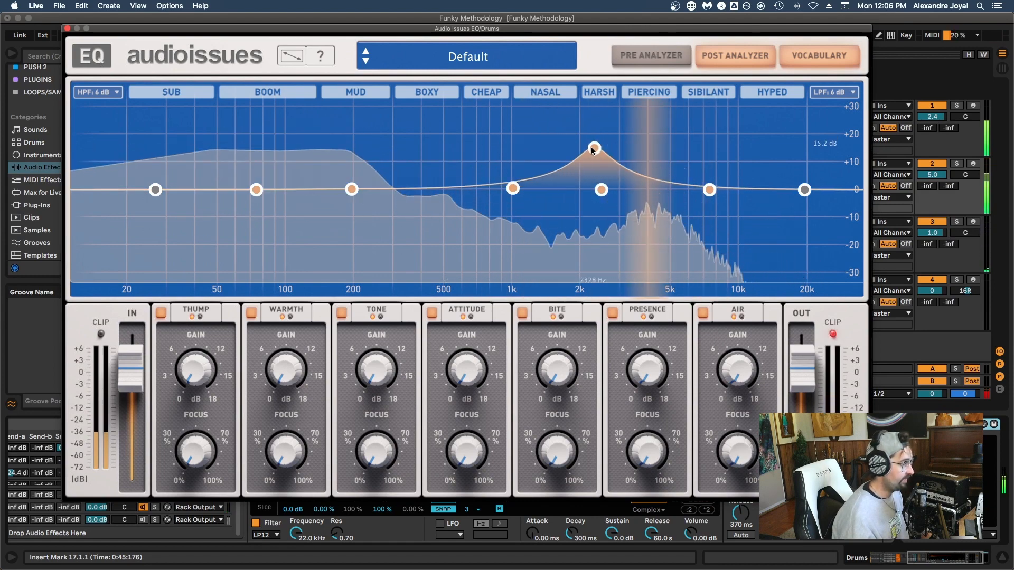
drag(594, 148, 448, 144)
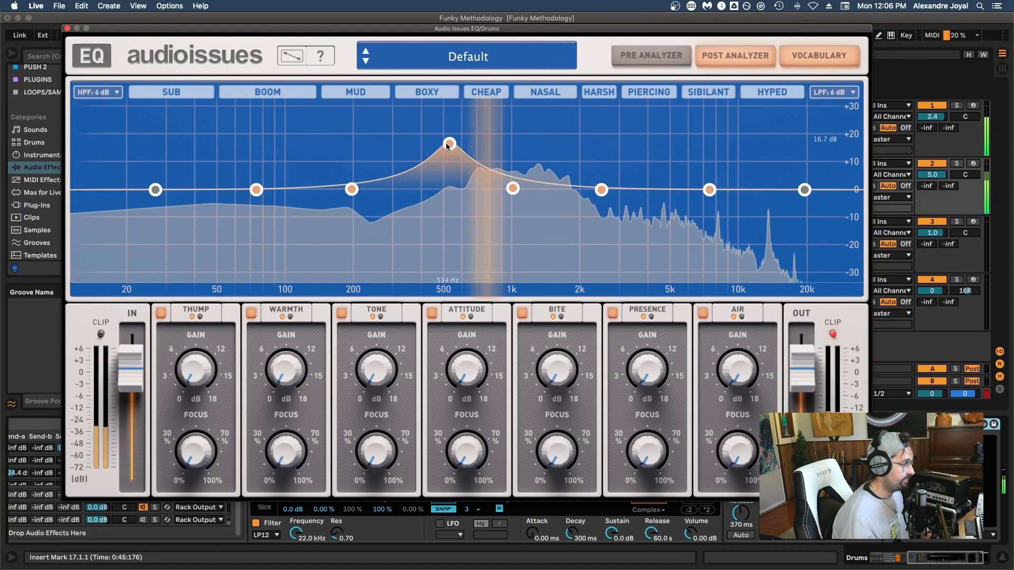
drag(448, 143, 441, 184)
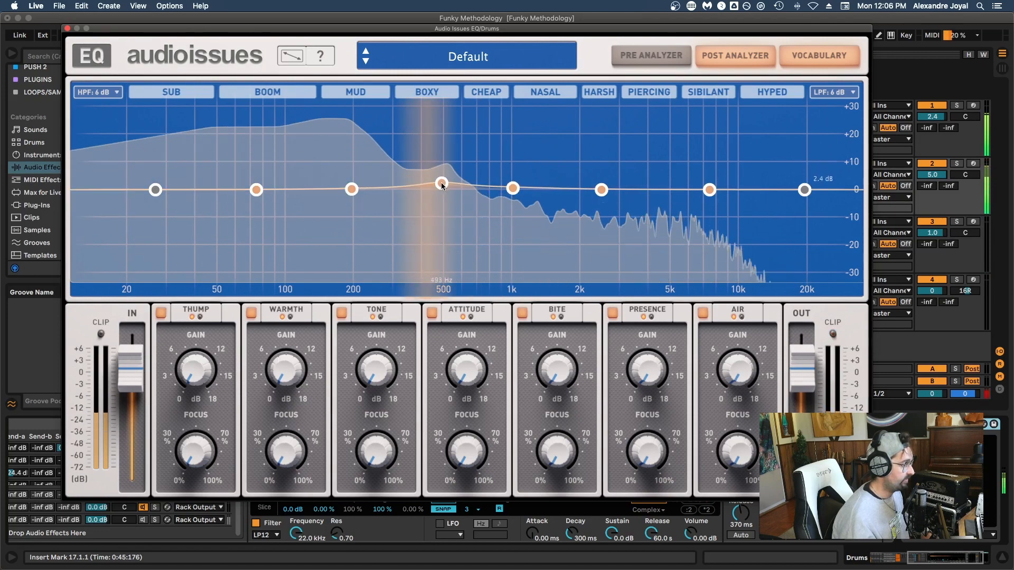